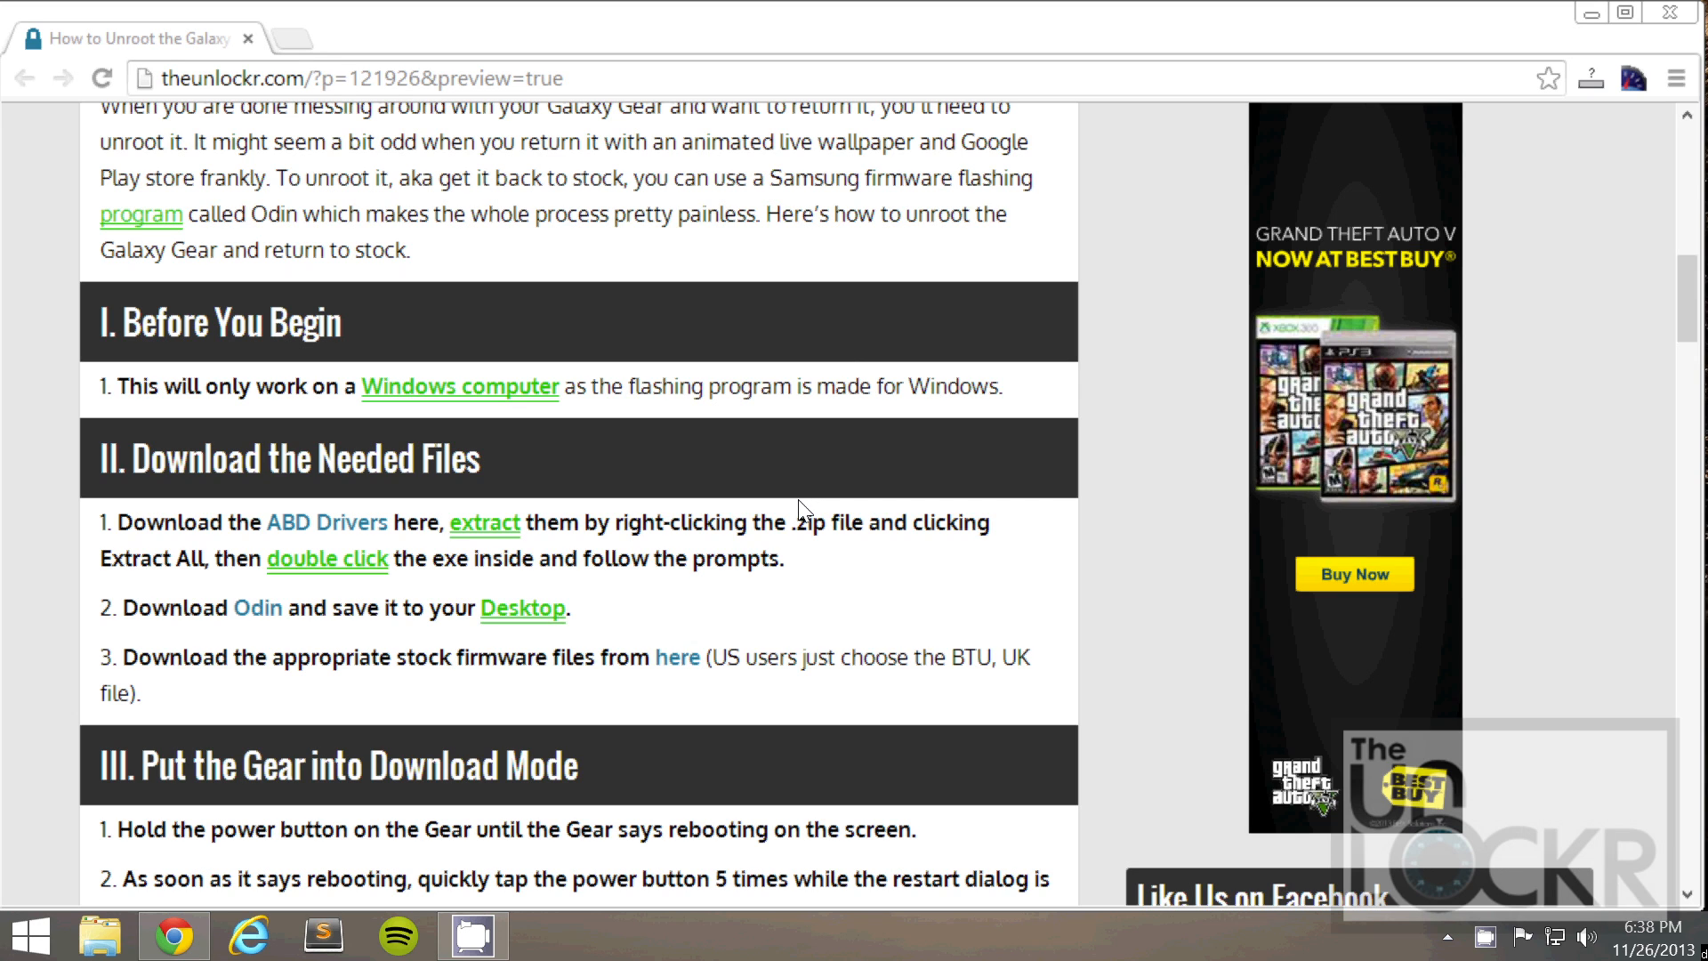
pyautogui.moveTo(343, 509)
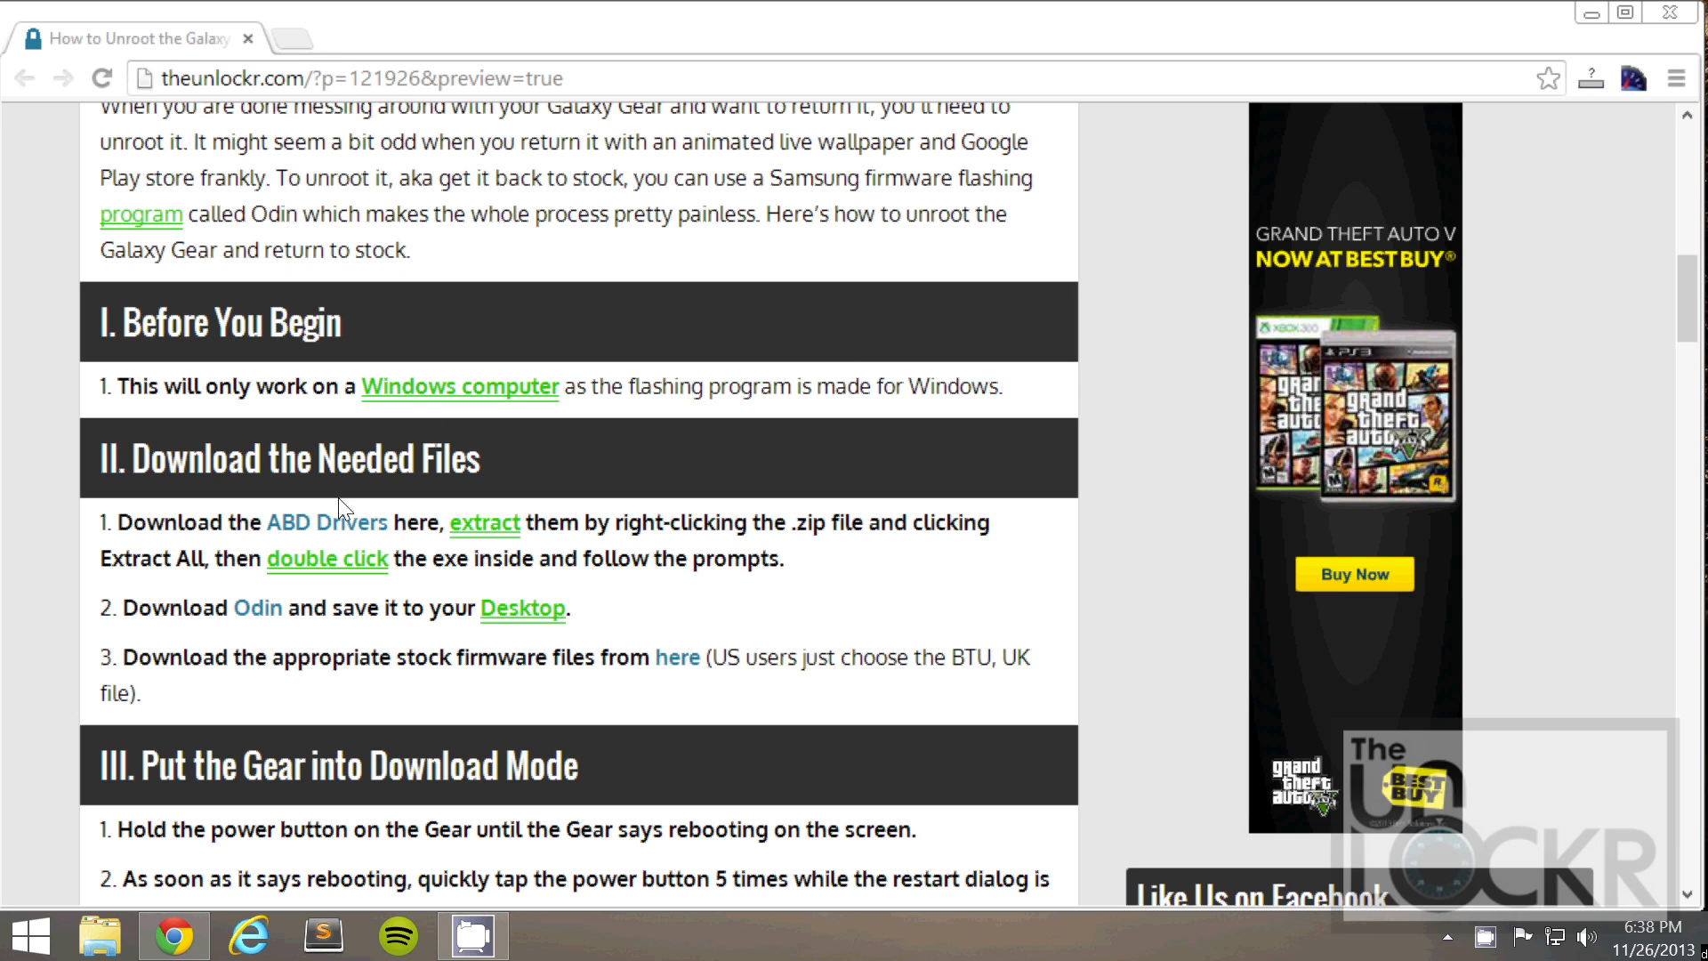
# - Download SAMSUNG_USB_Driver_for_Mobile_Phones.zip from the ABD Drivers link and save it to the Desktop
pyautogui.click(328, 522)
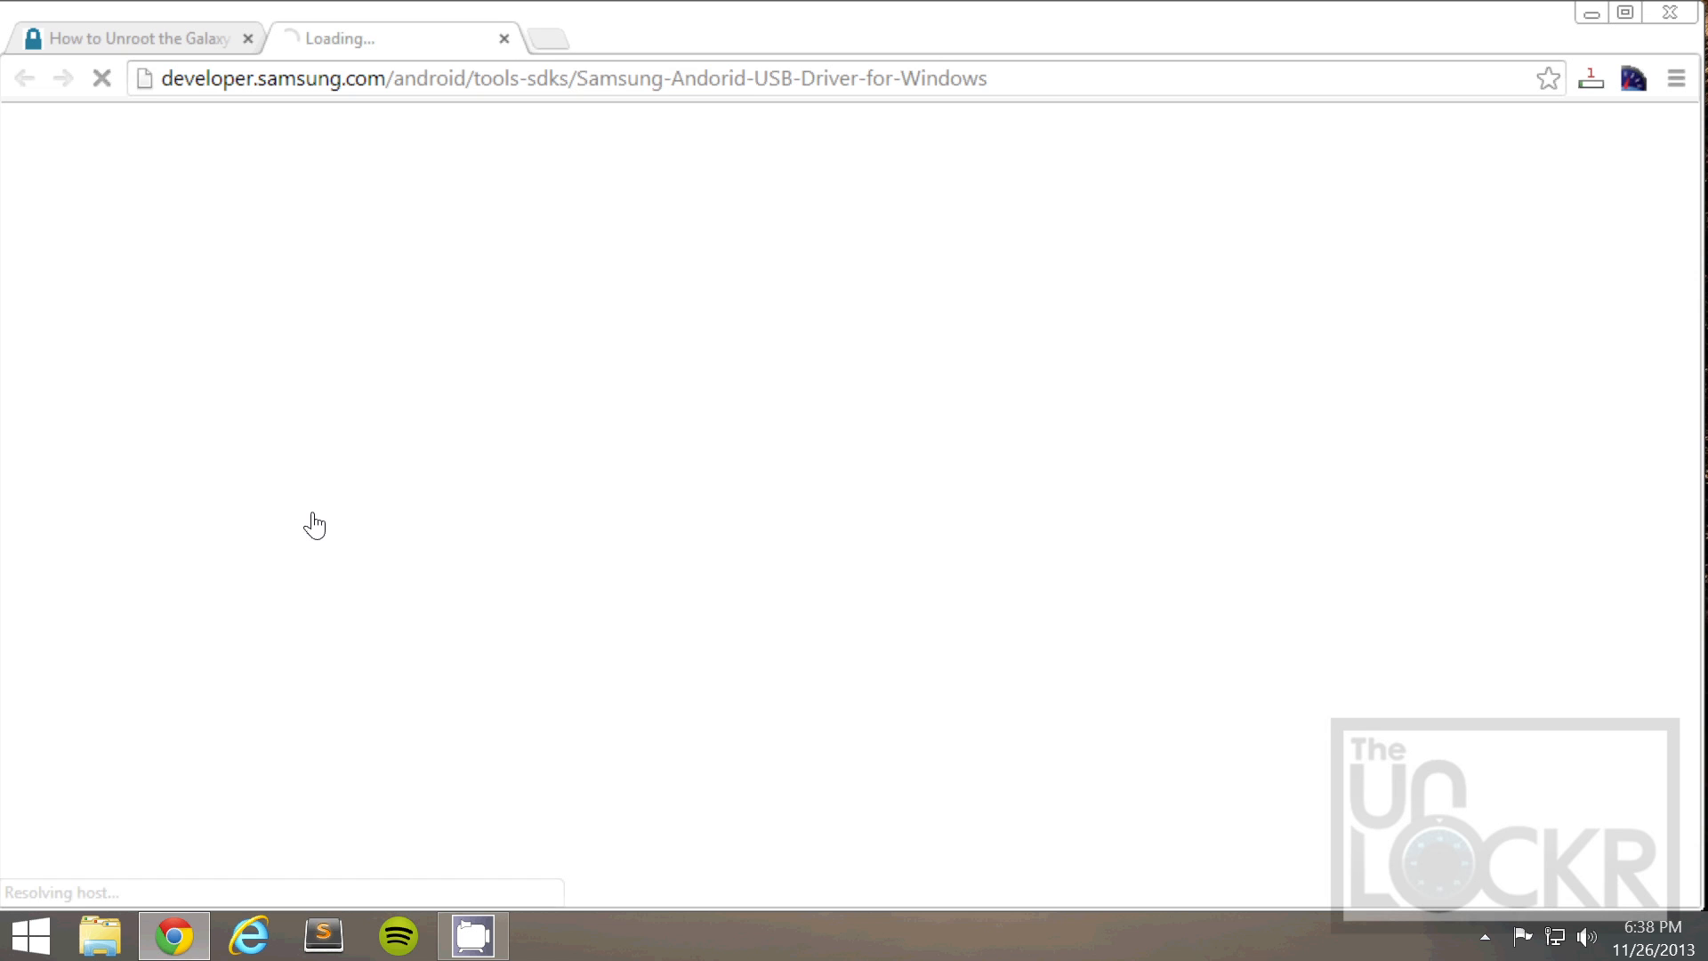
pyautogui.moveTo(993, 360)
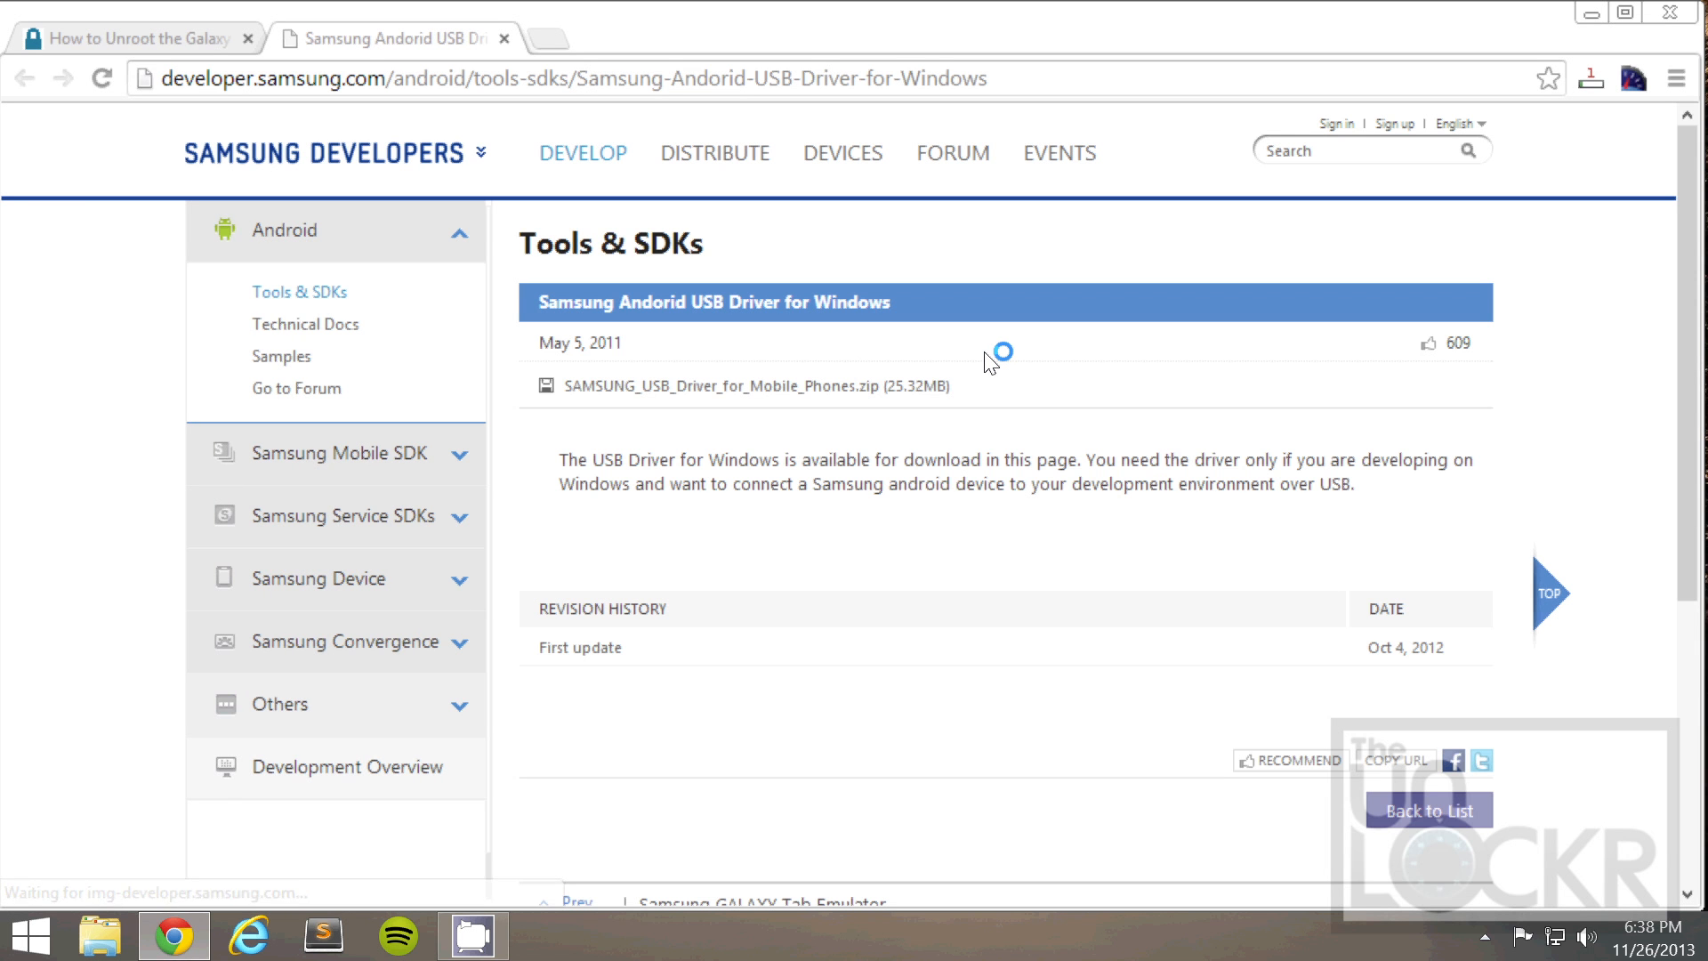
pyautogui.moveTo(763, 391)
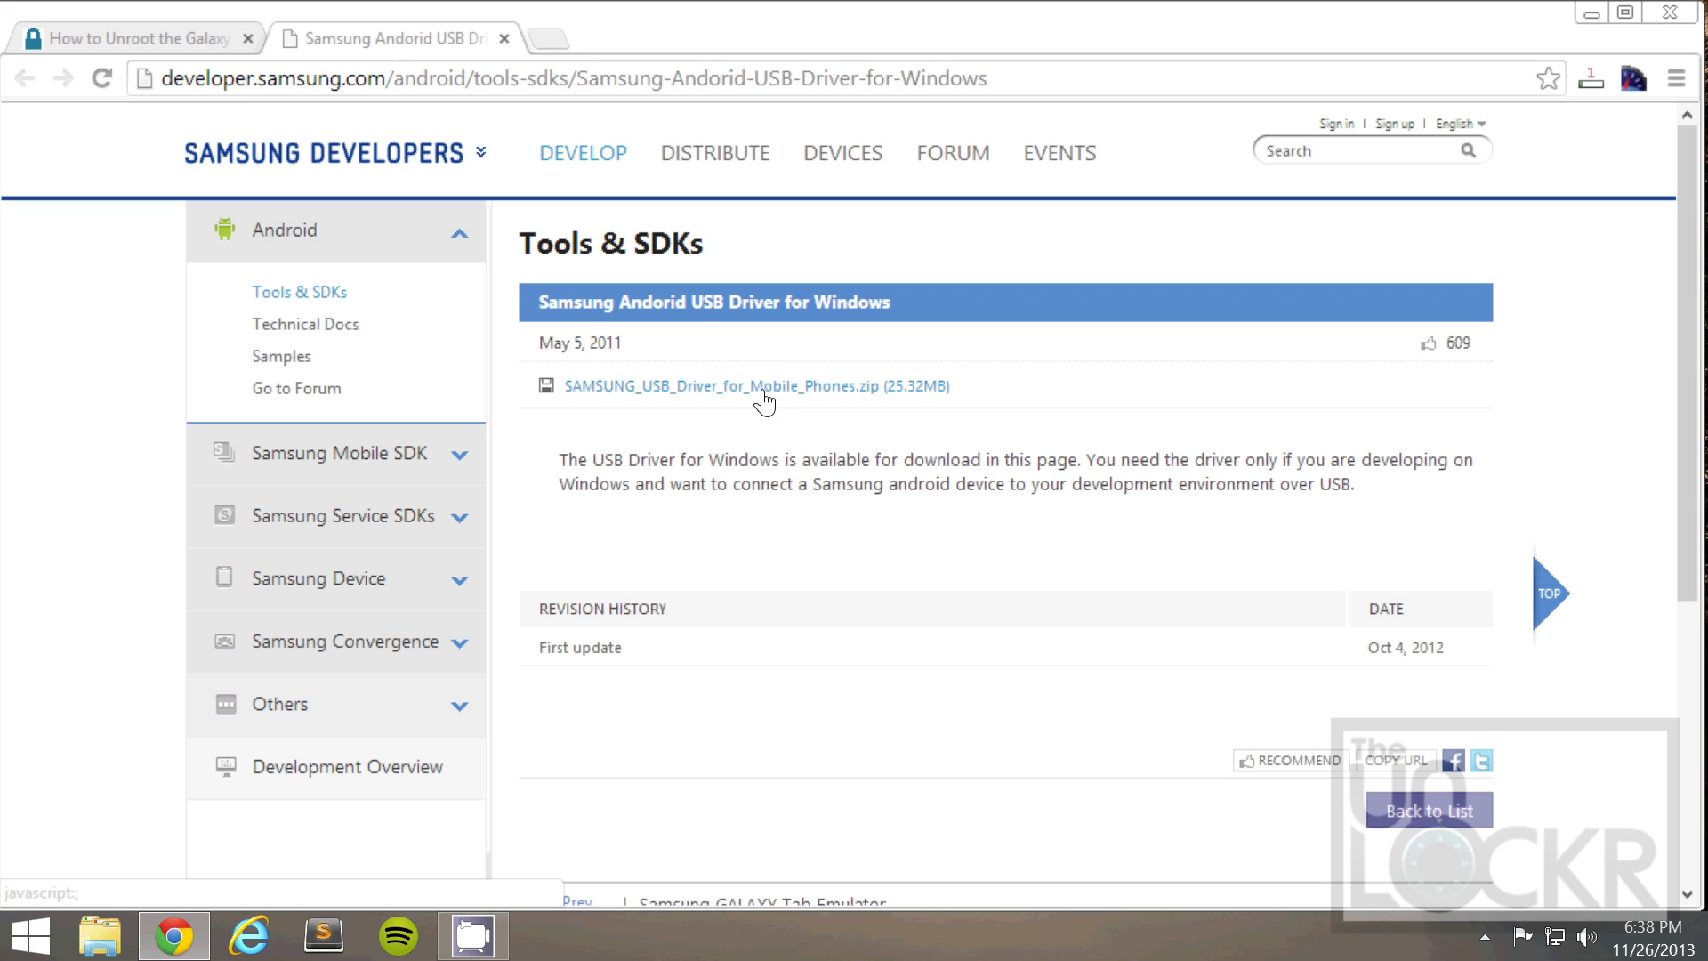
pyautogui.click(755, 386)
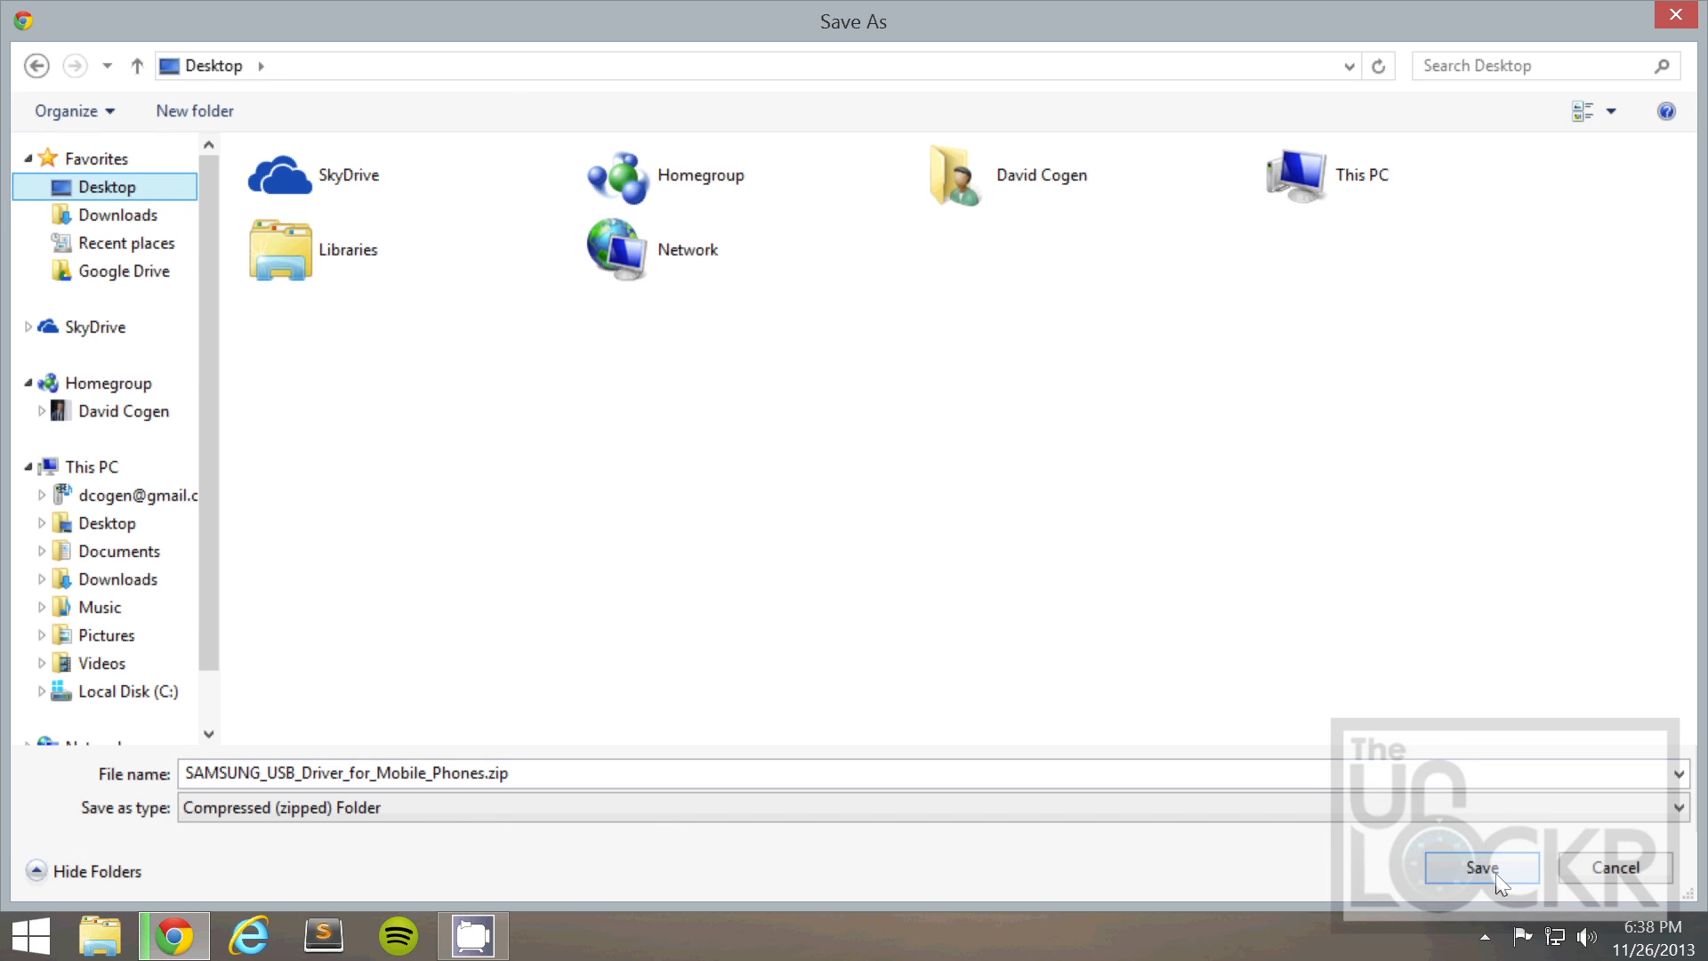
pyautogui.click(1479, 867)
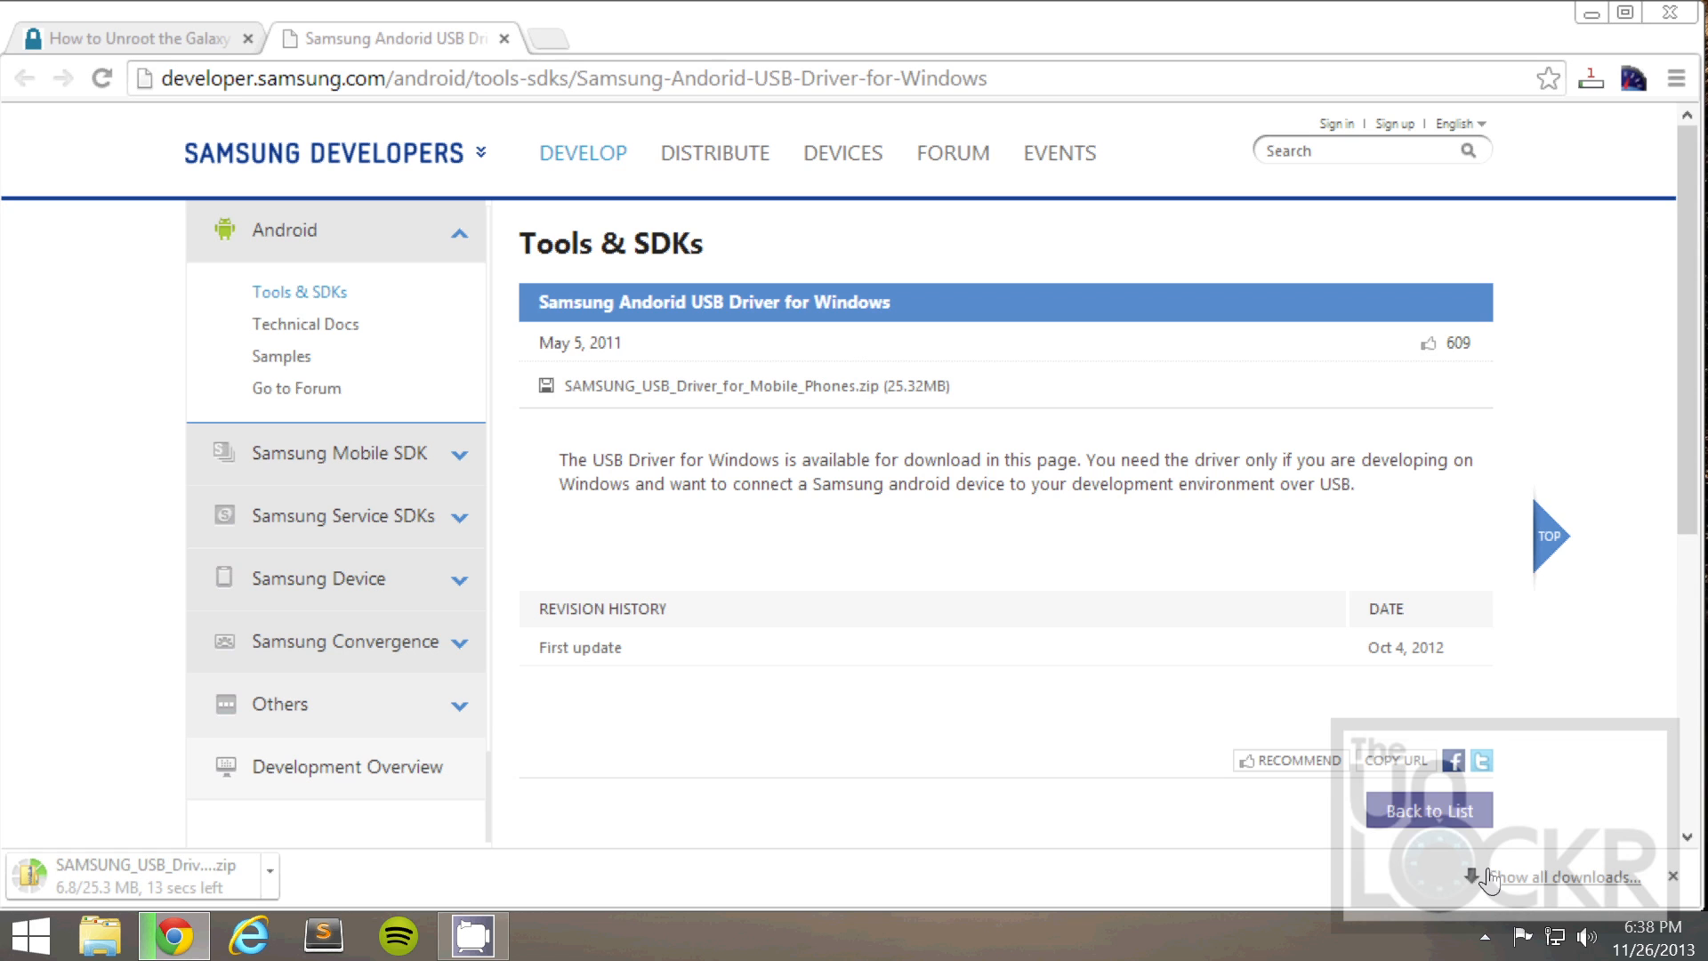
pyautogui.moveTo(676, 84)
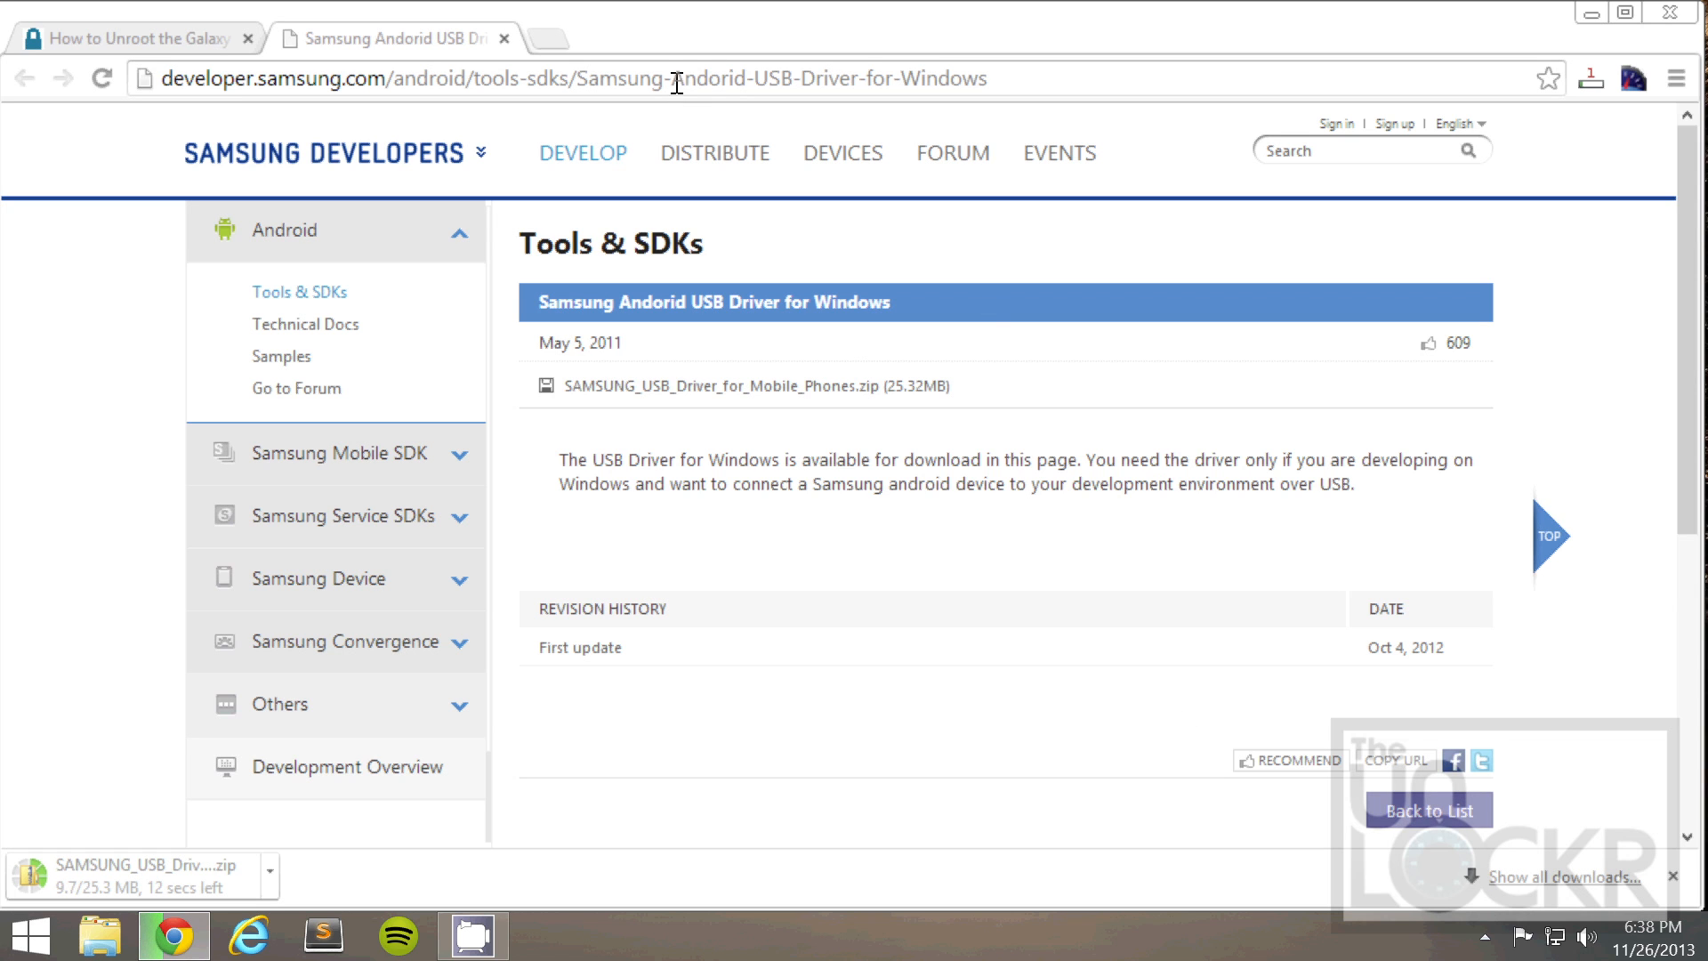
pyautogui.doubleClick(708, 77)
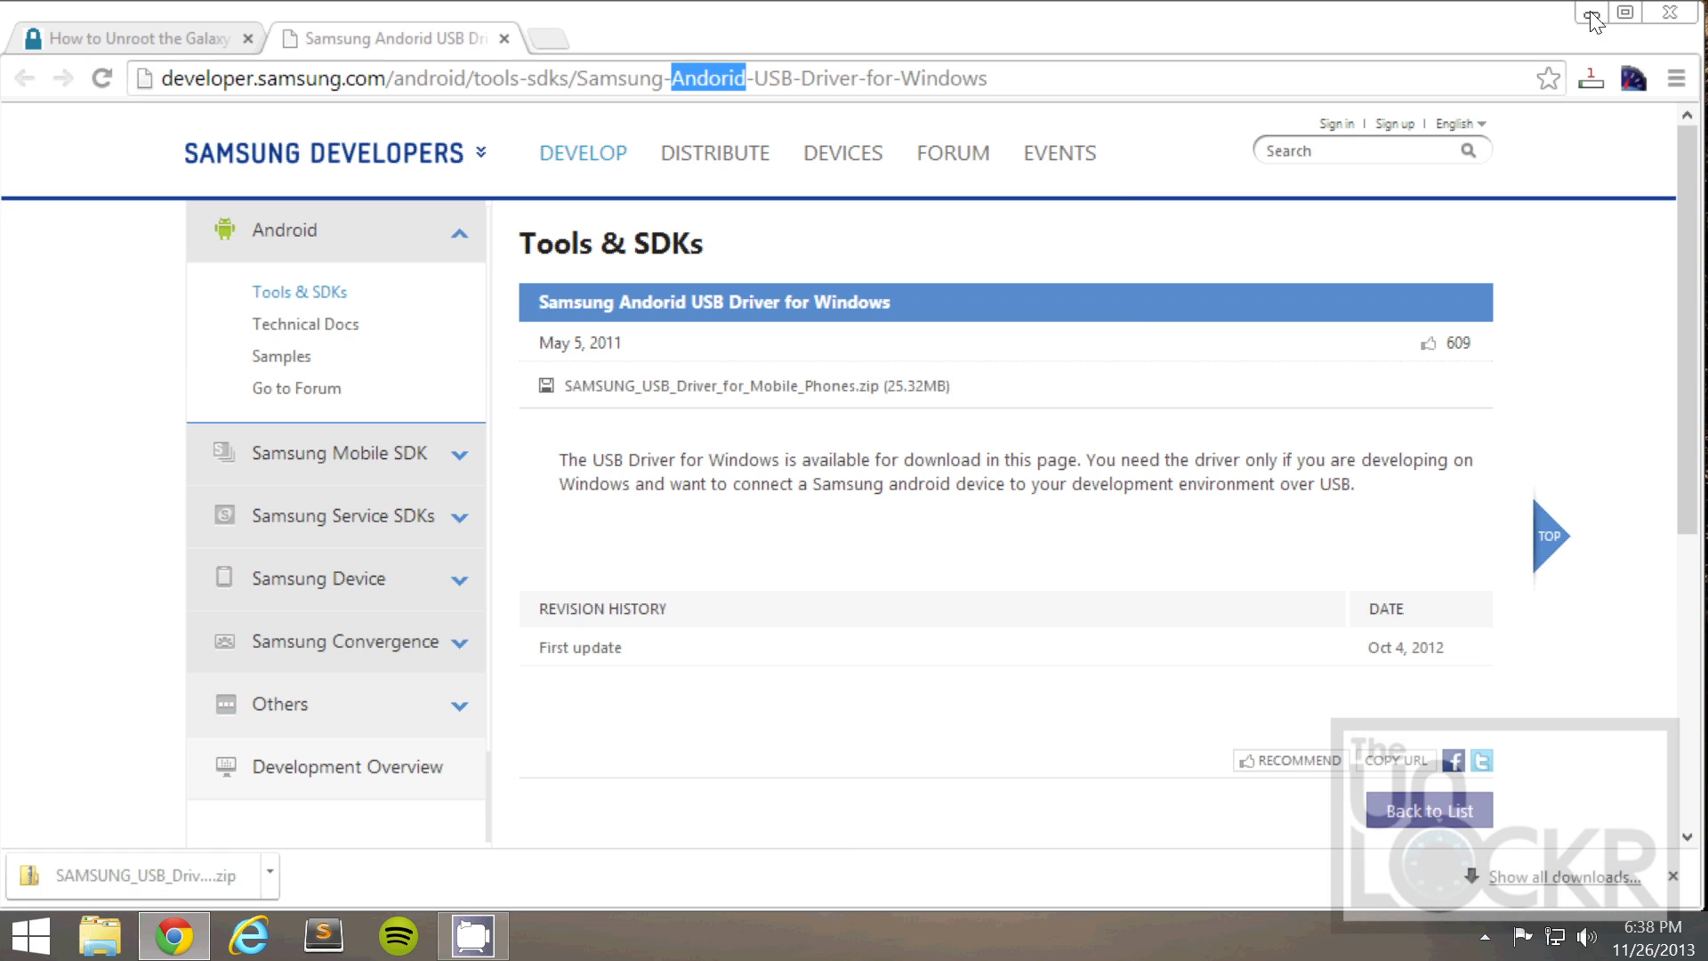
# - Extract the Samsung USB driver zip into its own Desktop folder with Extract All
pyautogui.rightClick(42, 211)
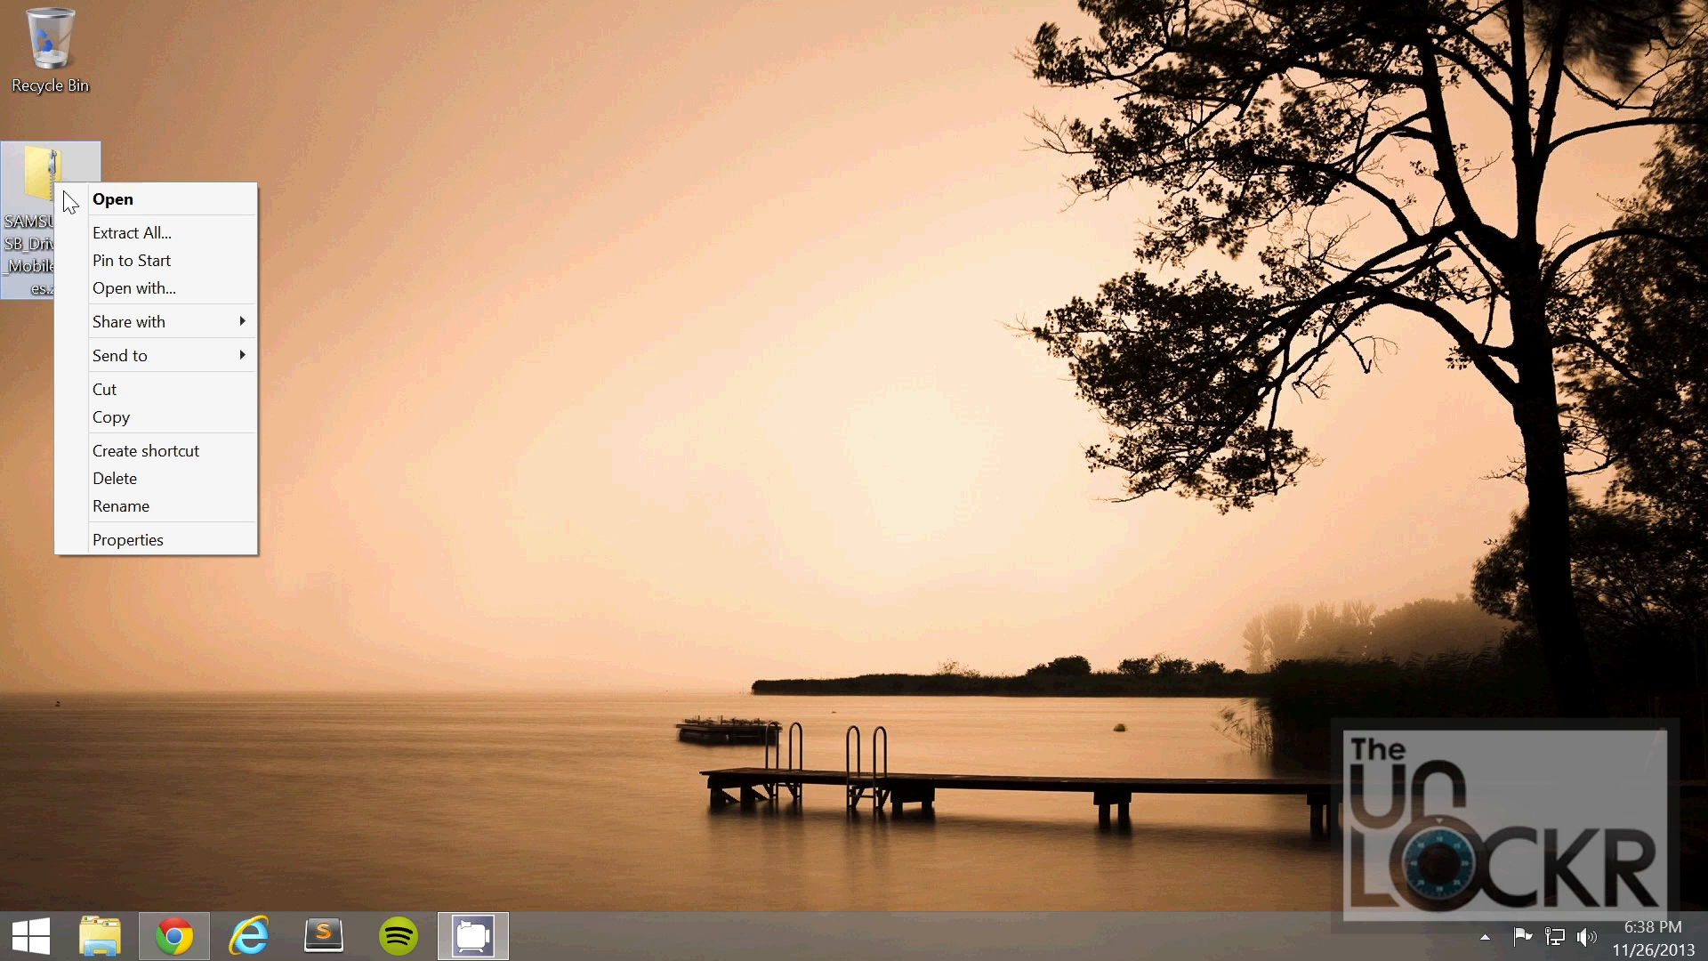
pyautogui.click(130, 231)
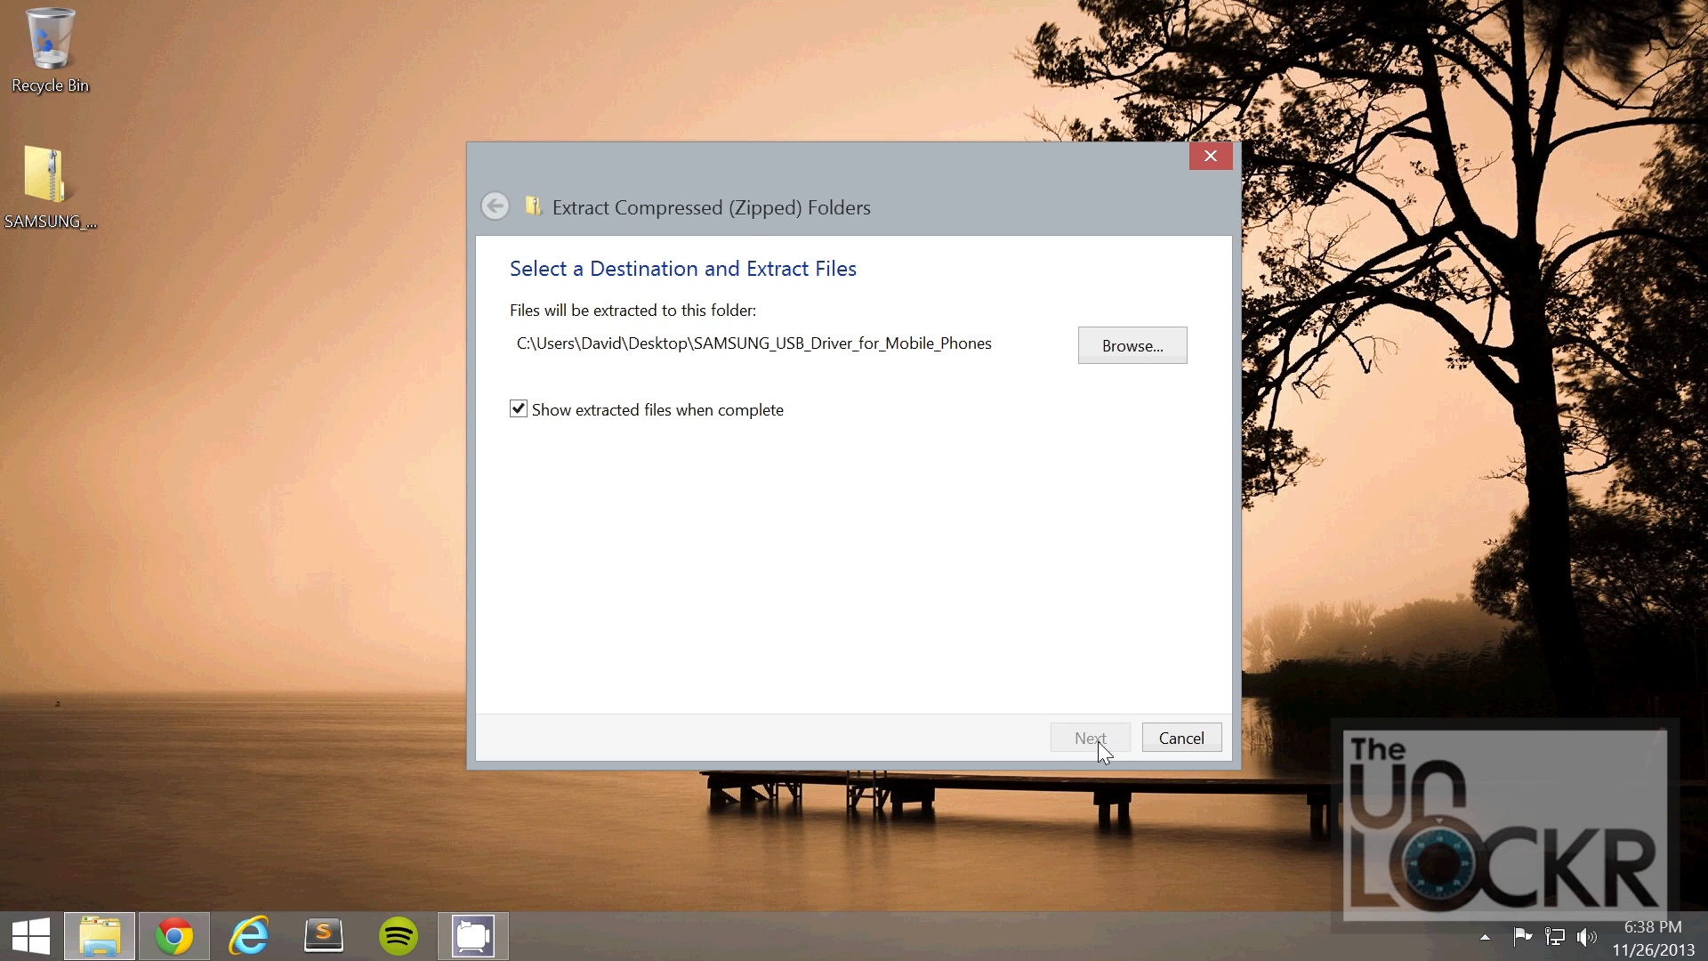
pyautogui.click(1089, 737)
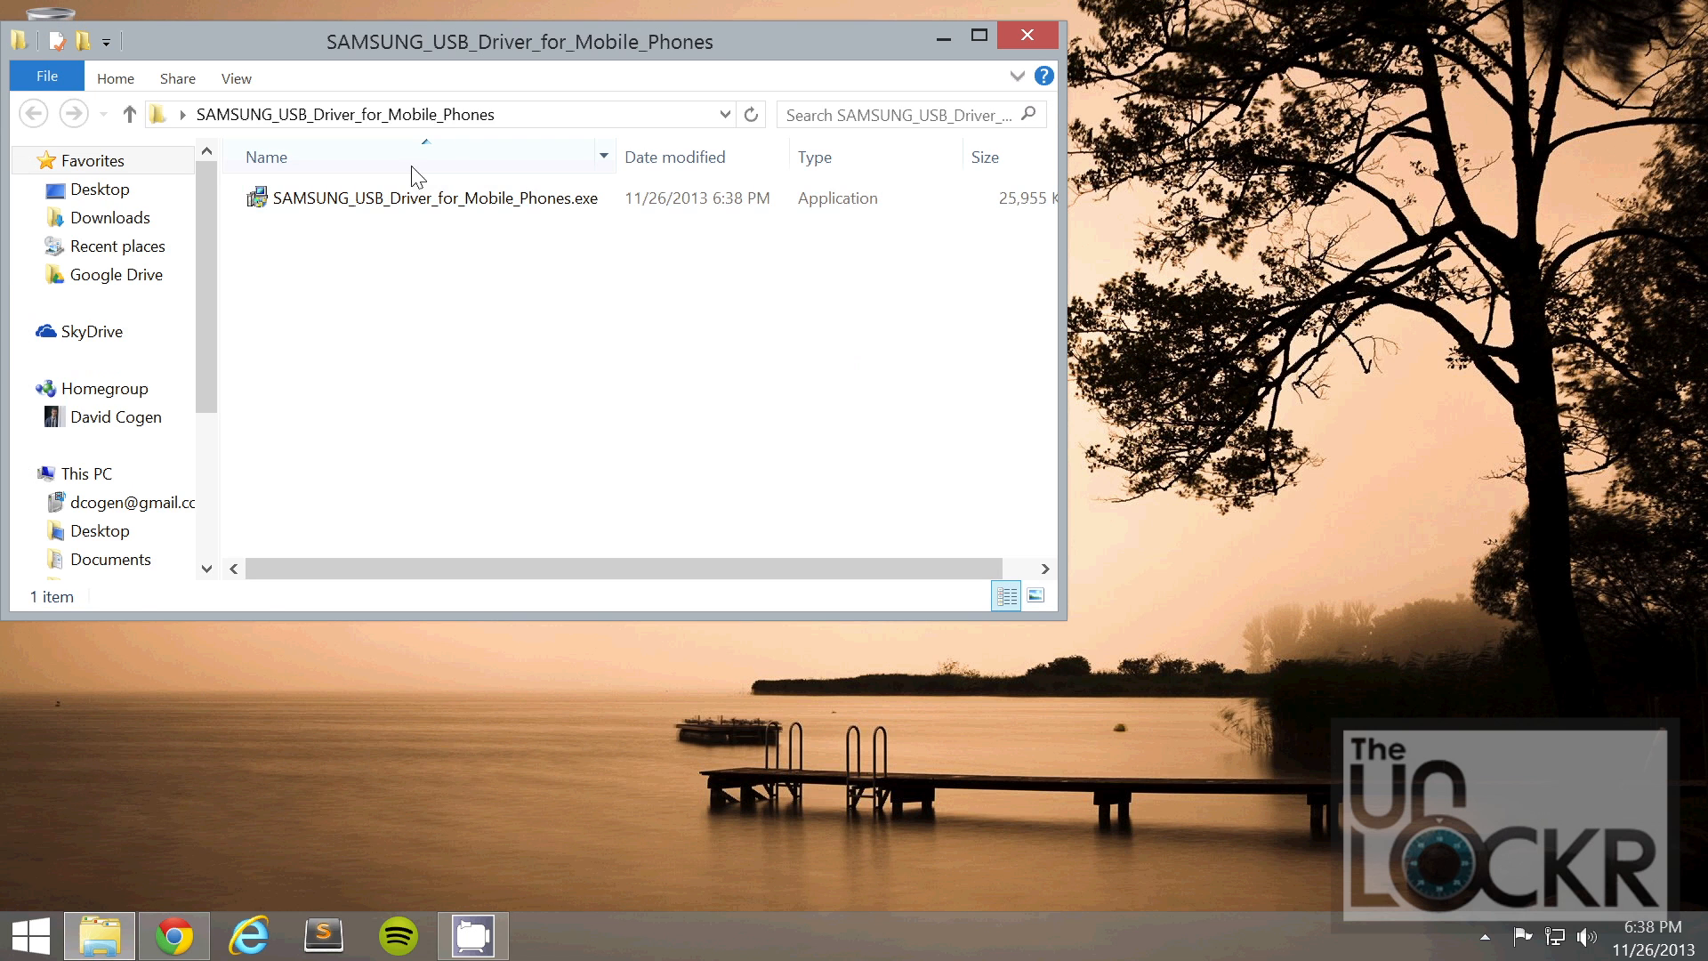
pyautogui.click(434, 198)
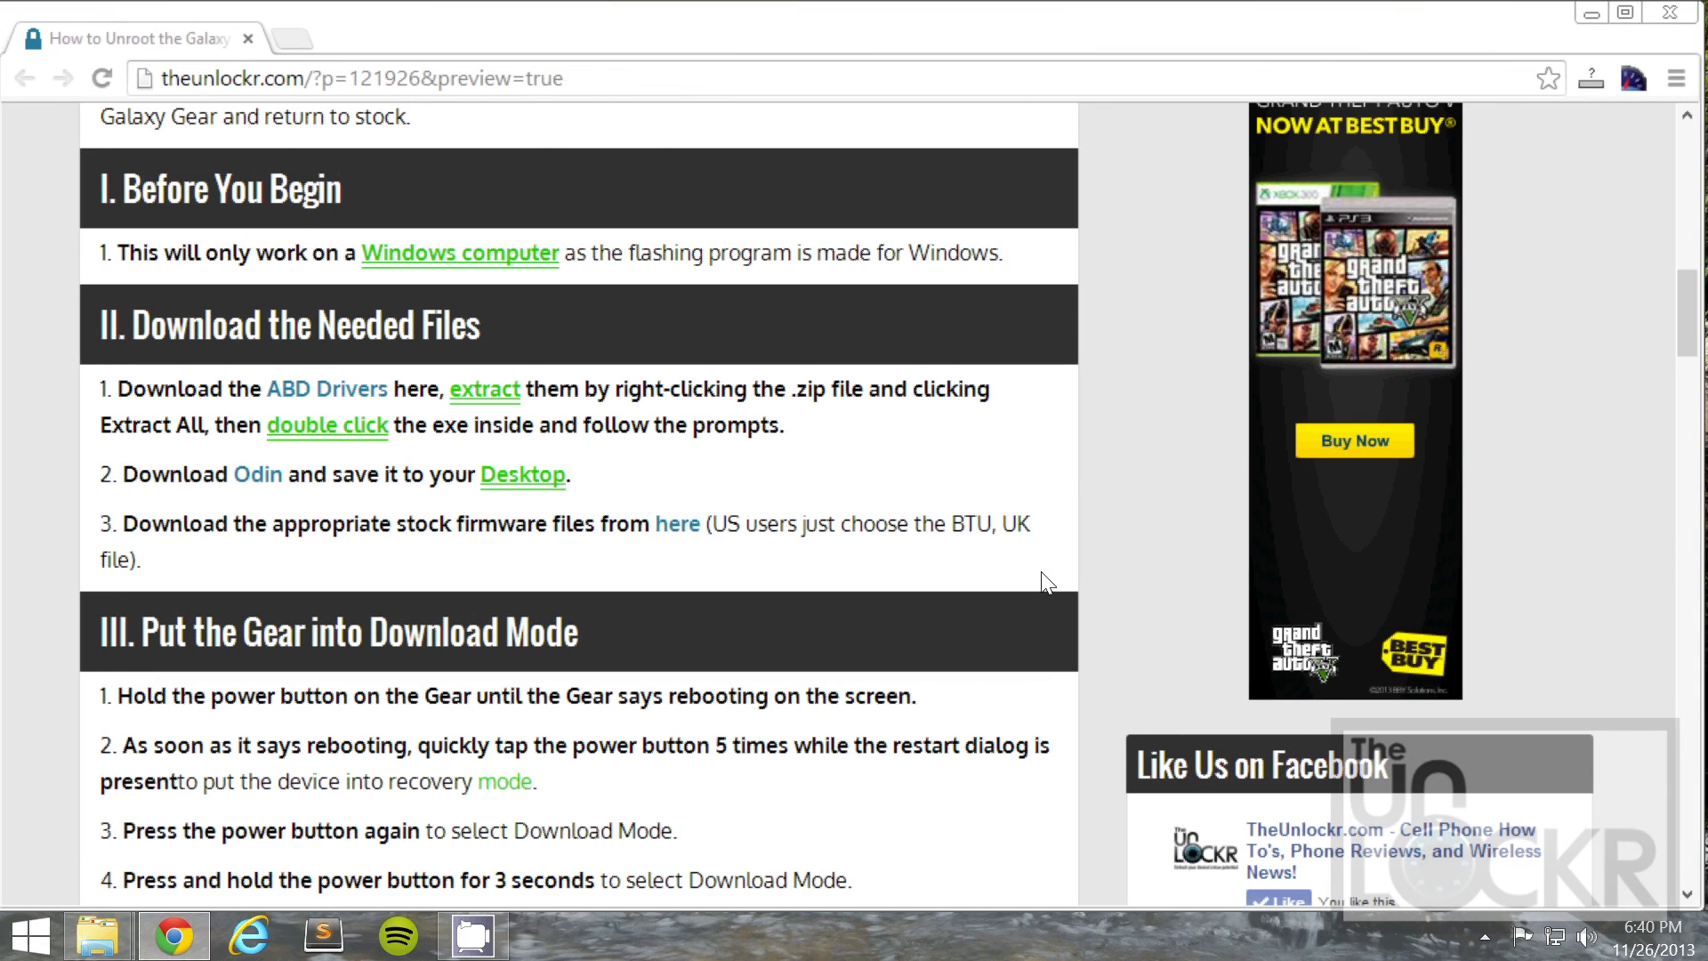
pyautogui.moveTo(939, 585)
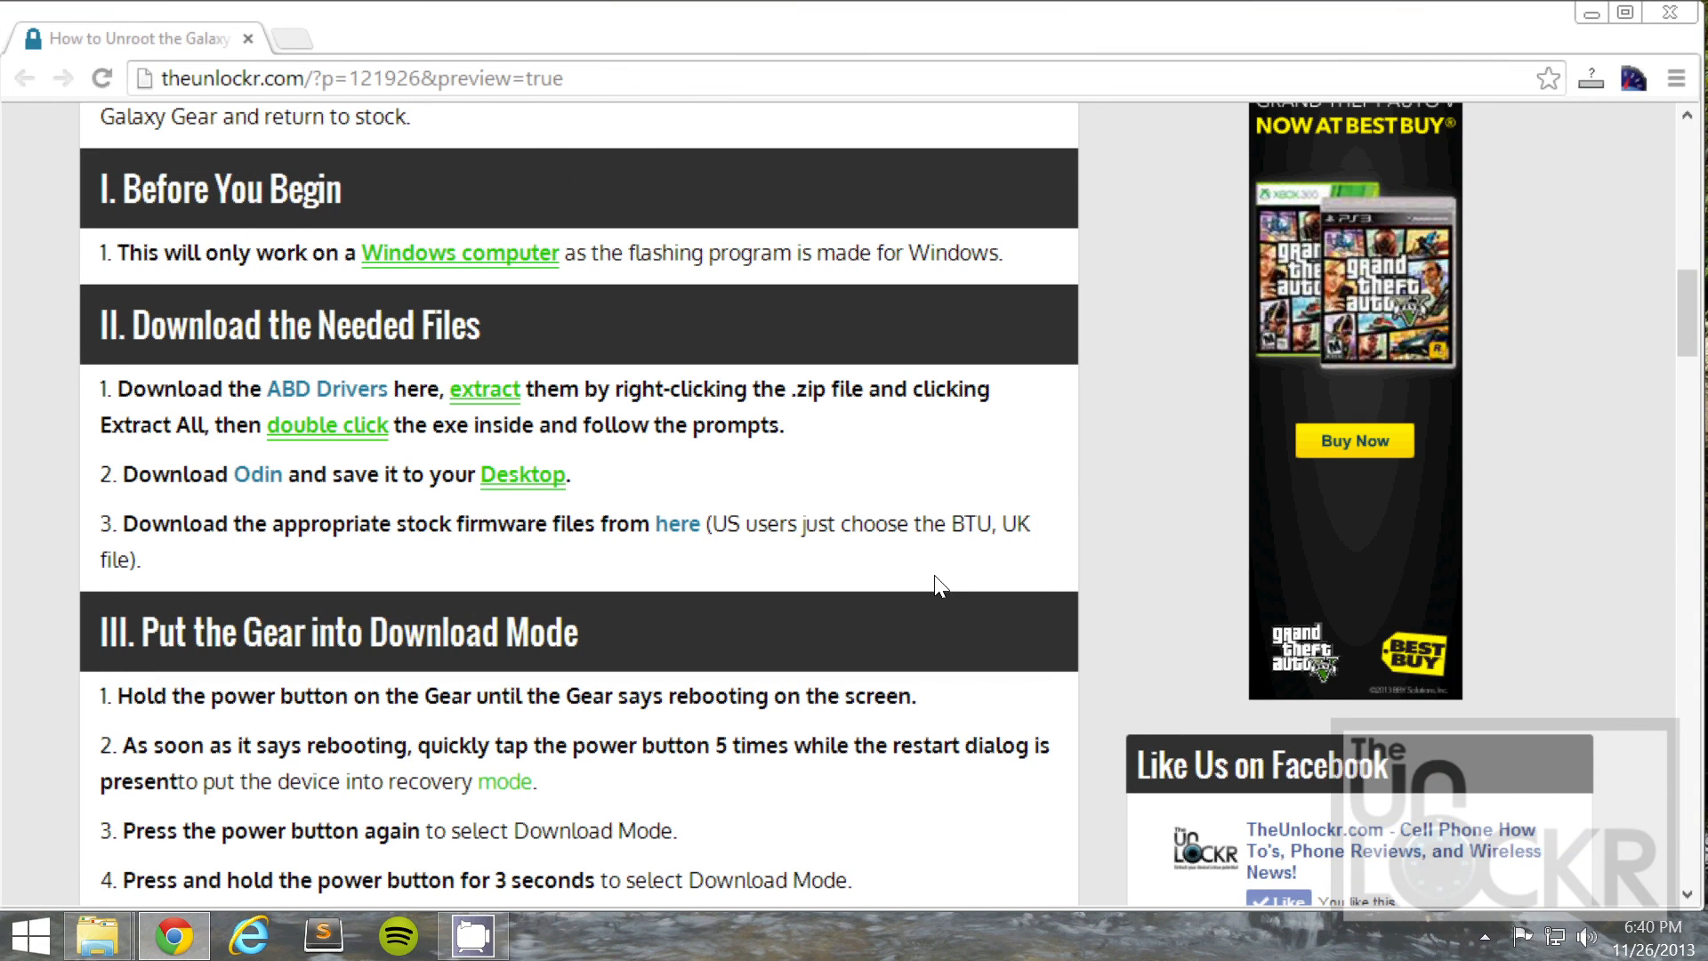
# - Download Odin_v3.09.zip from SourceForge and save it to the Desktop
pyautogui.click(257, 473)
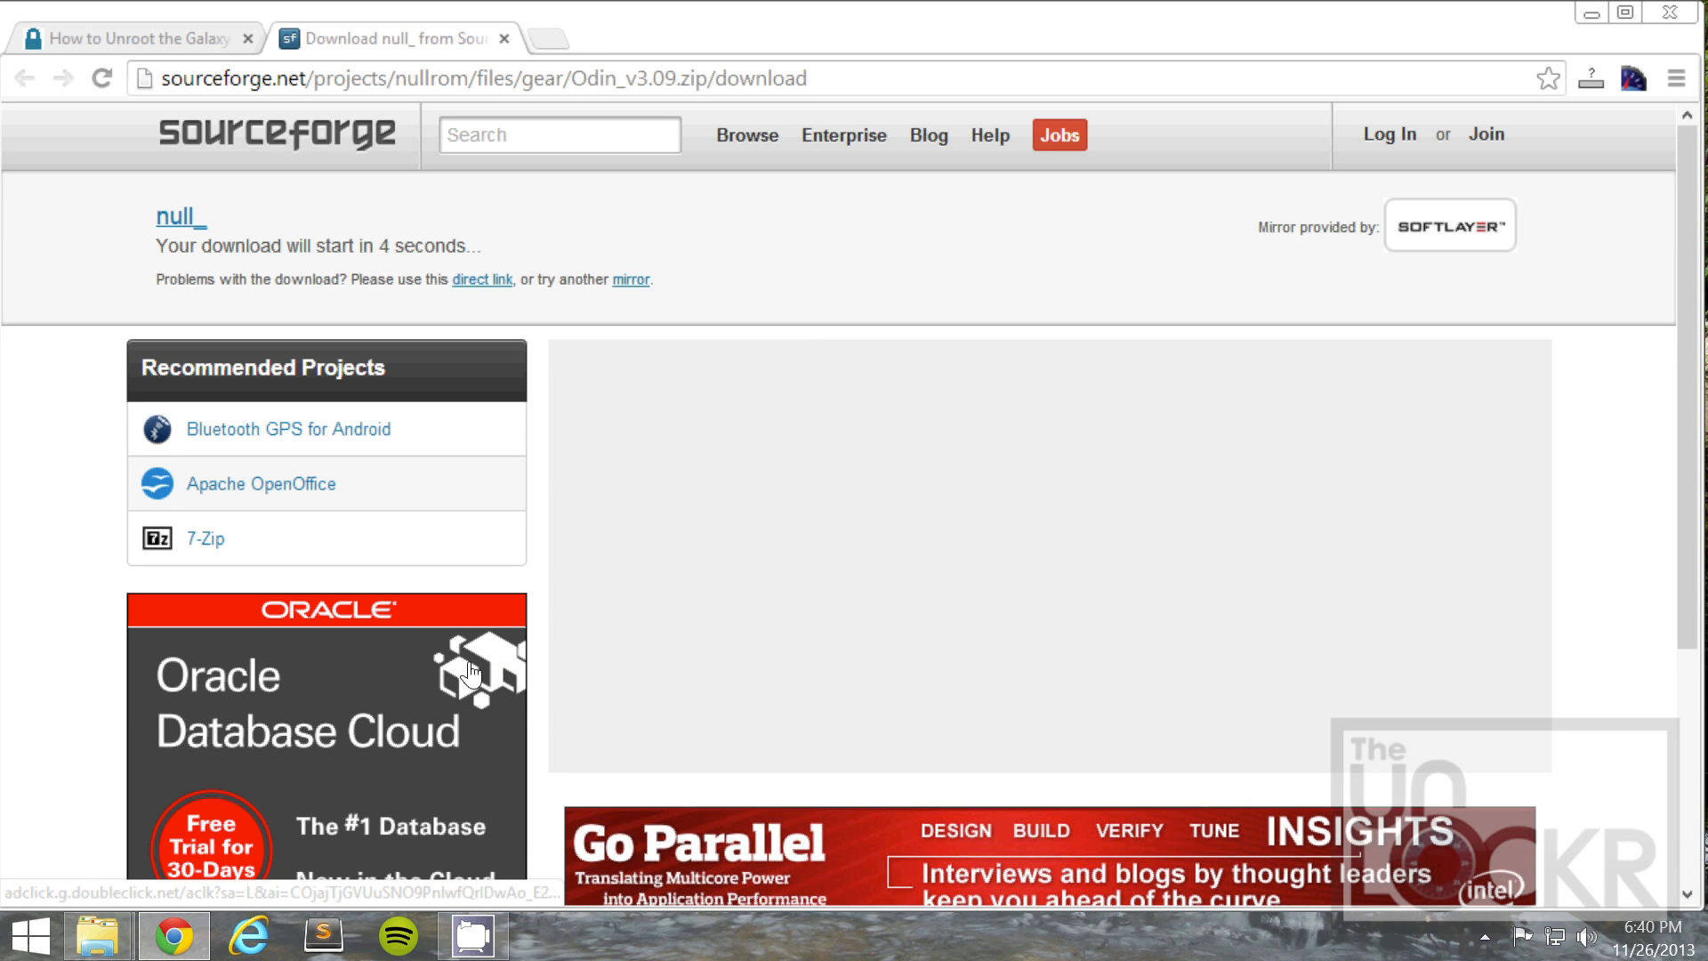
pyautogui.moveTo(544, 645)
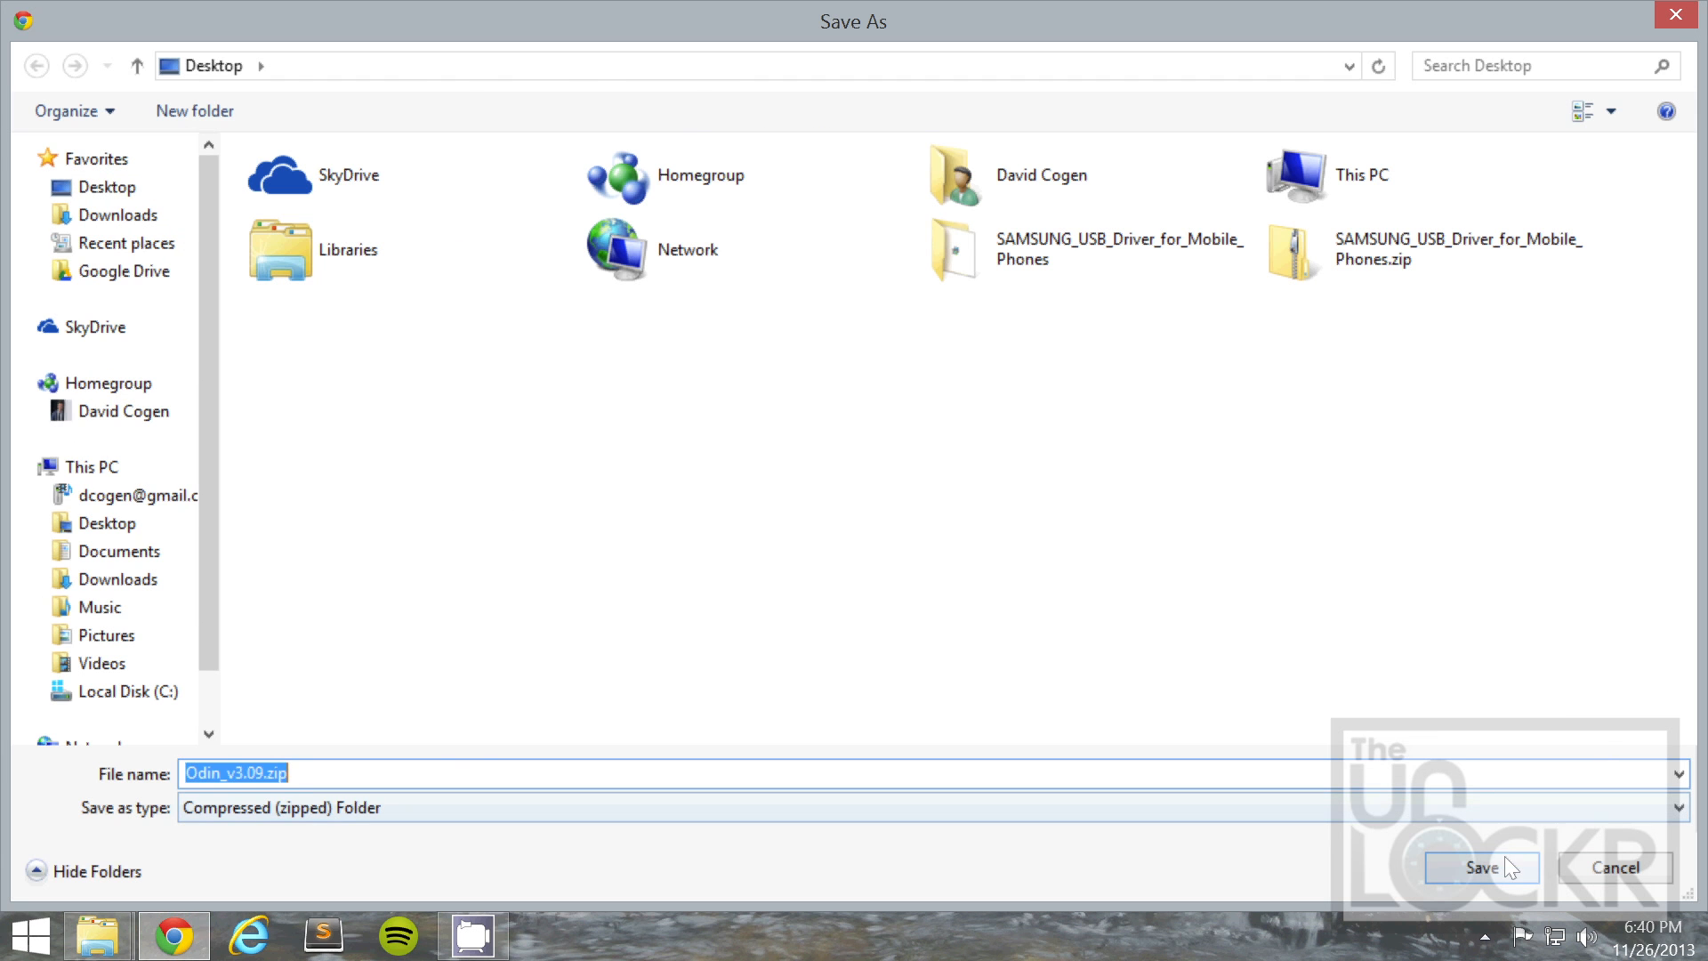
pyautogui.click(1478, 866)
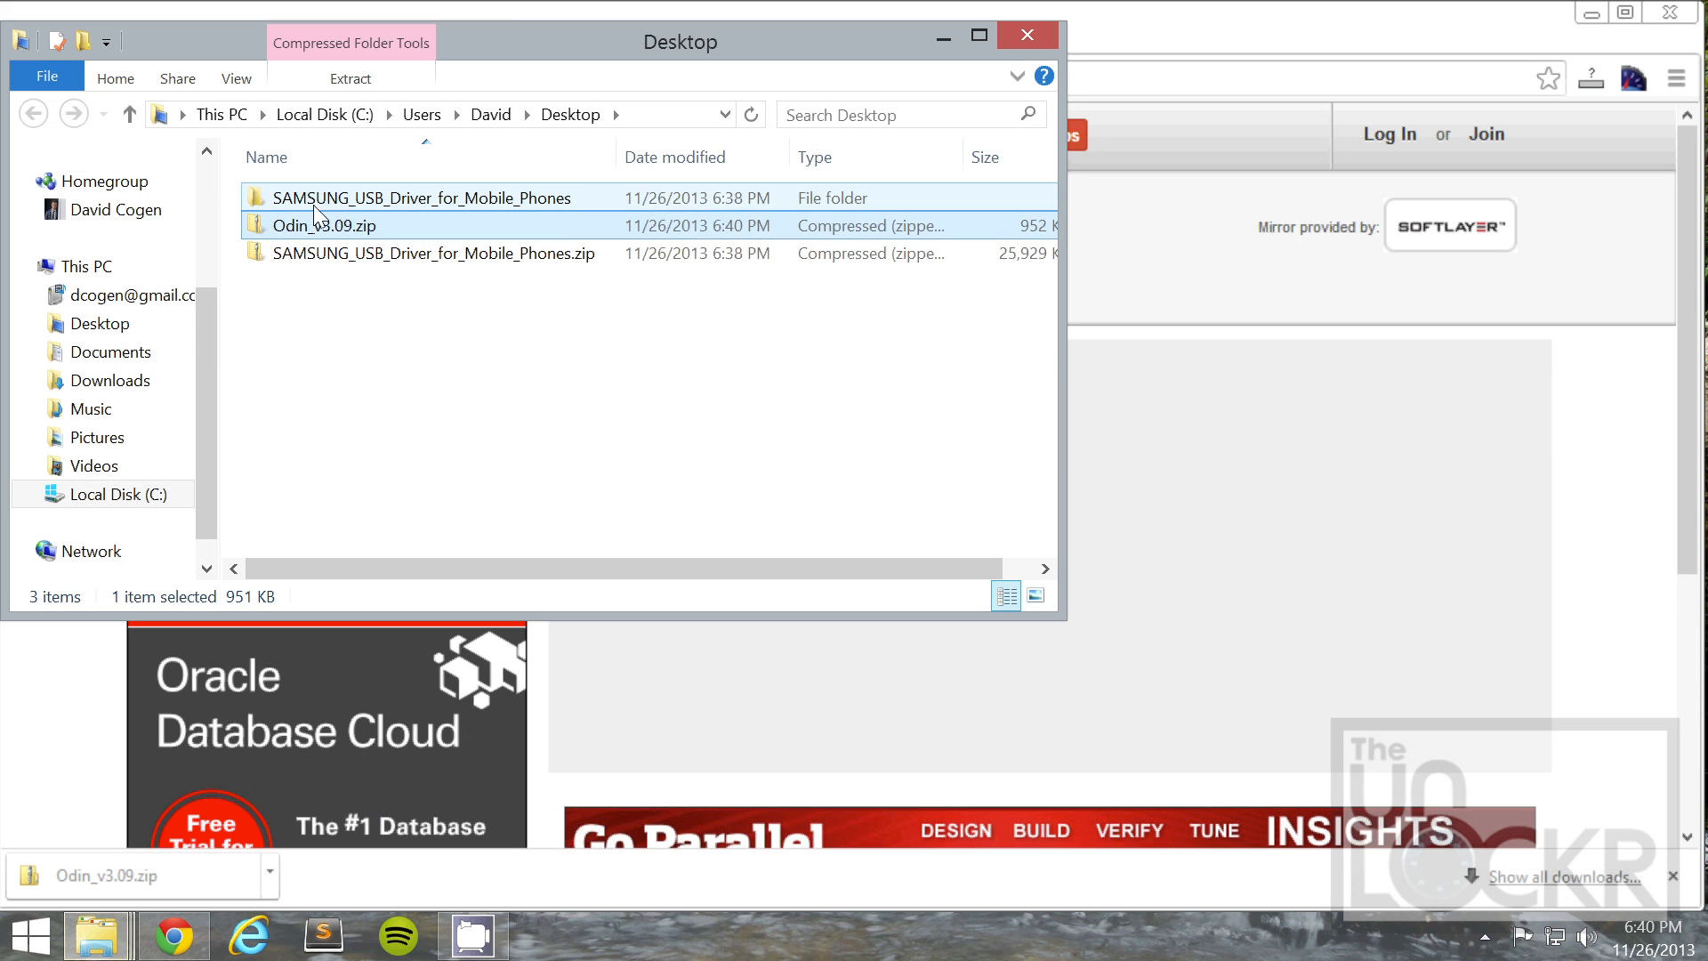
# - Extract Odin_v3.09.zip into its own Desktop folder
pyautogui.rightClick(322, 226)
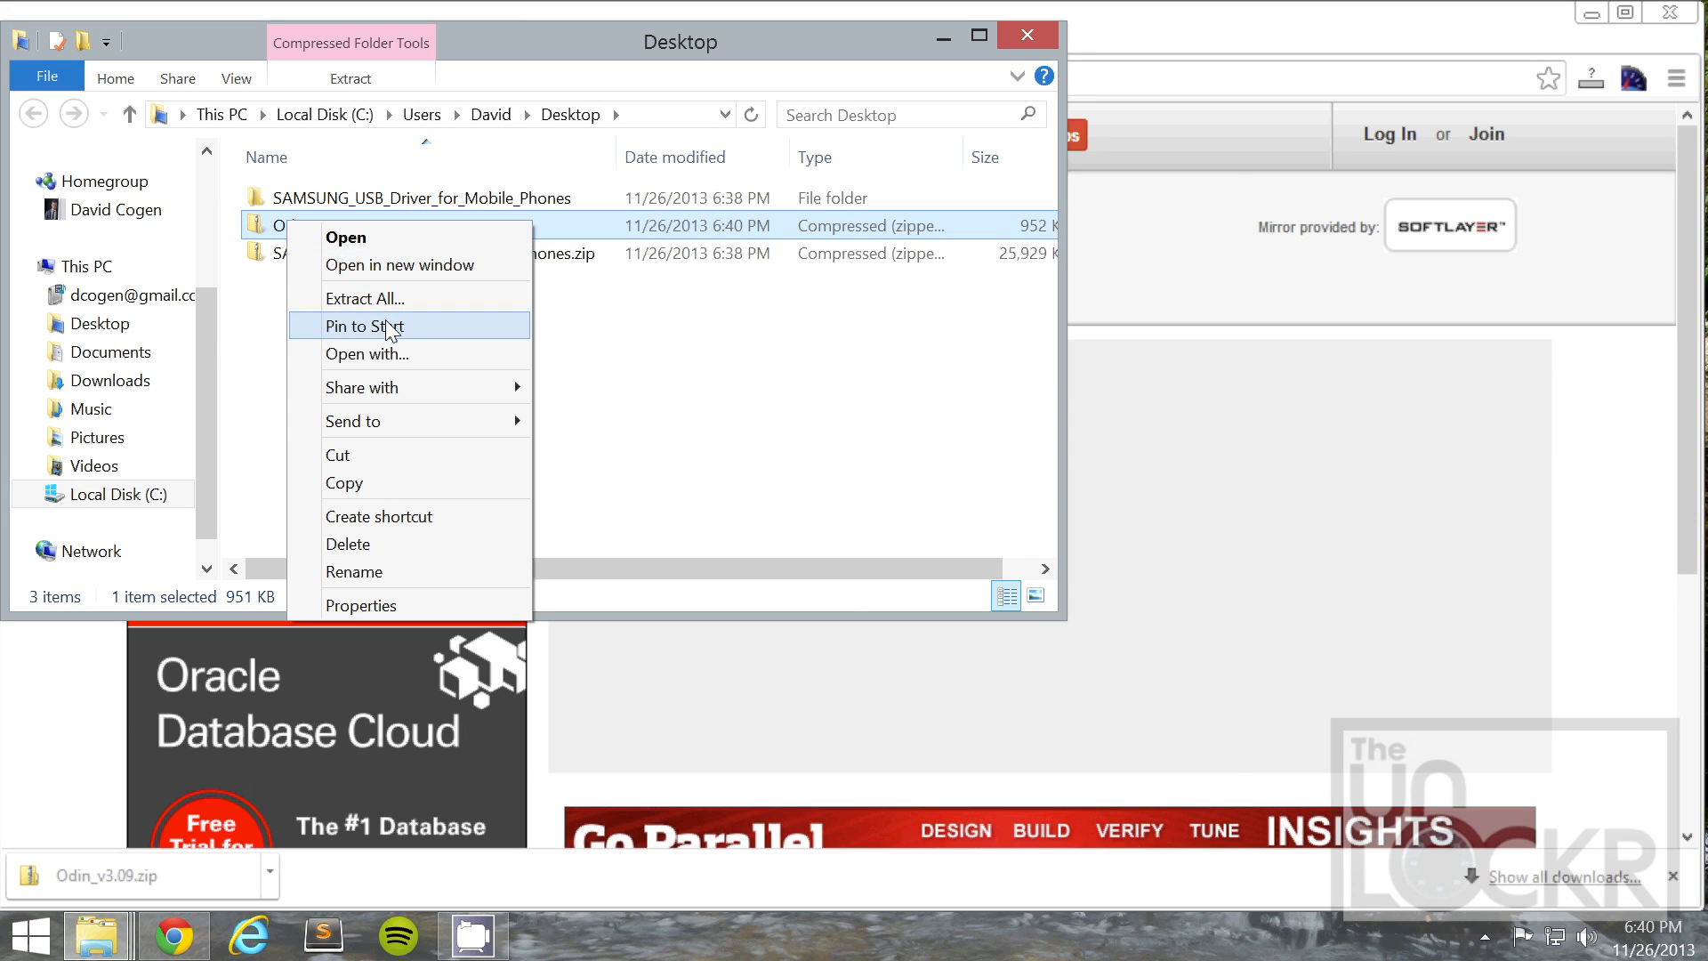
pyautogui.click(363, 297)
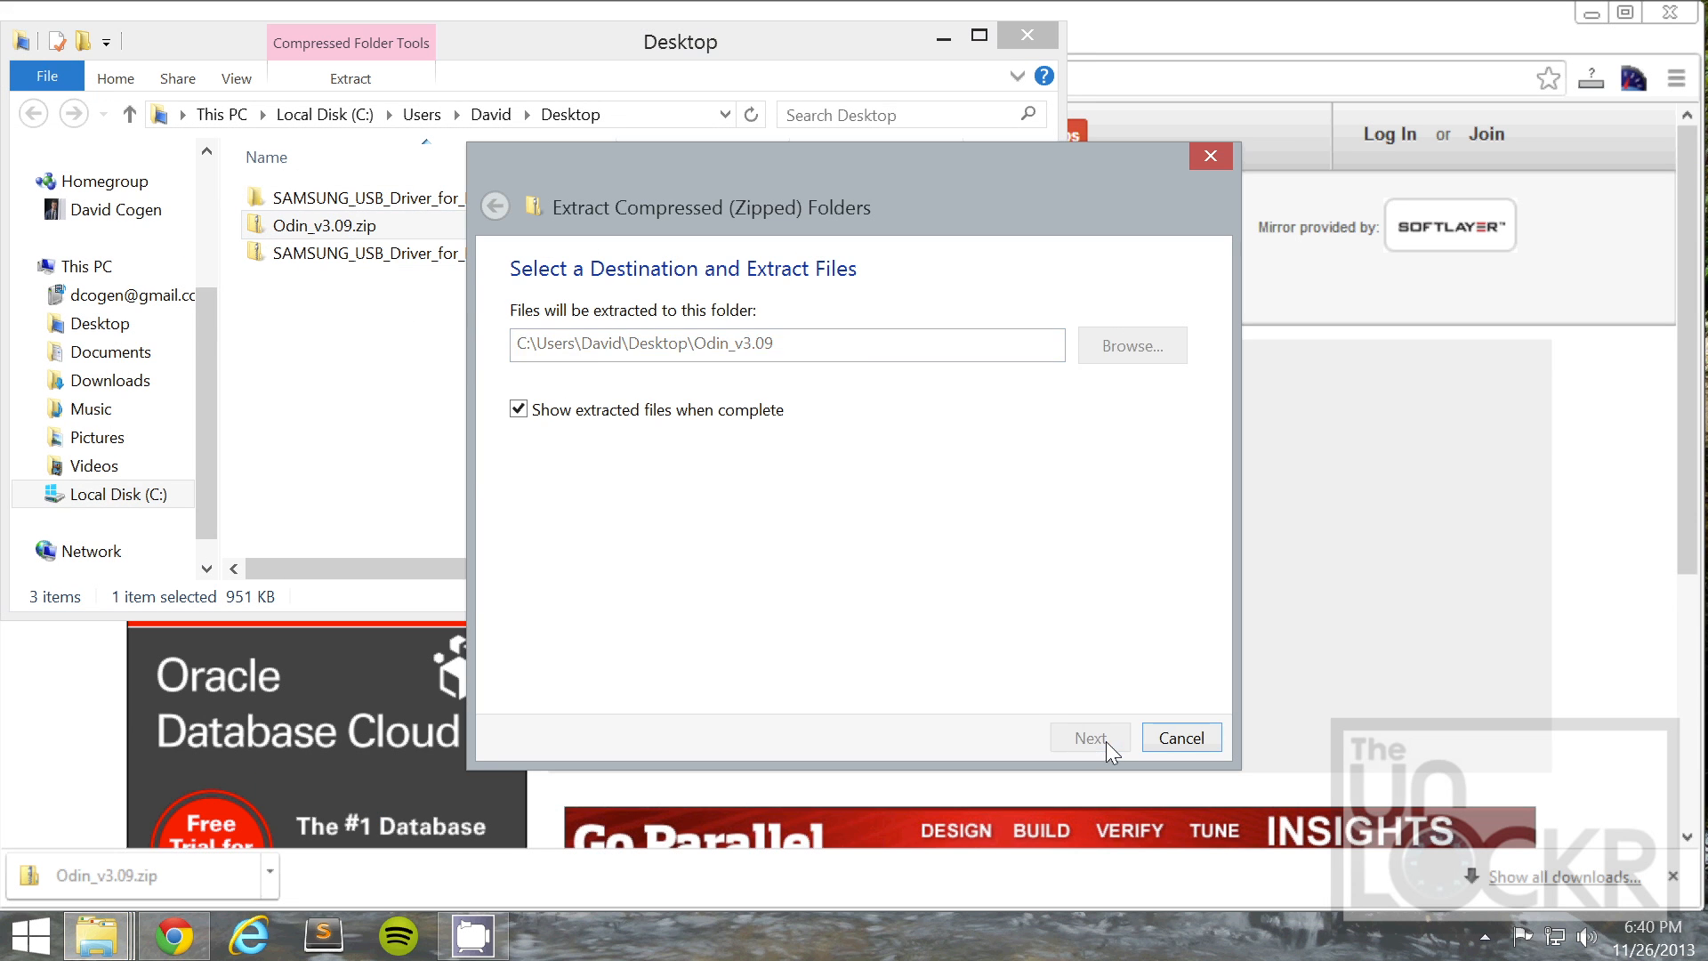
pyautogui.click(1089, 737)
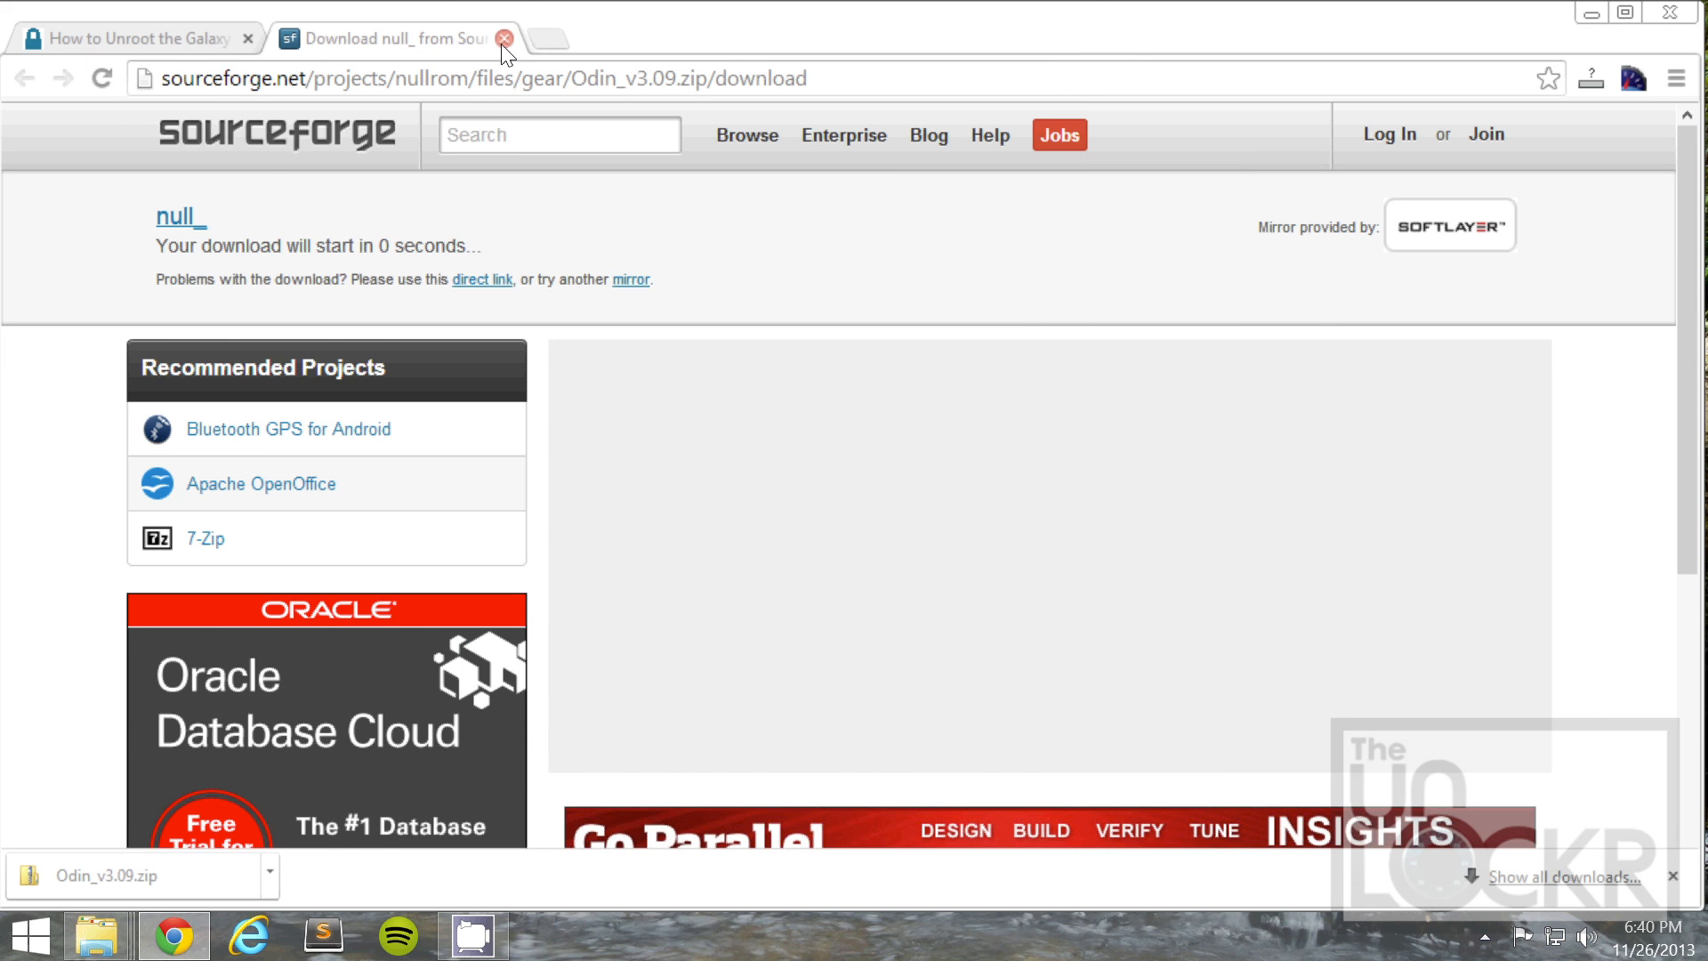
pyautogui.click(504, 37)
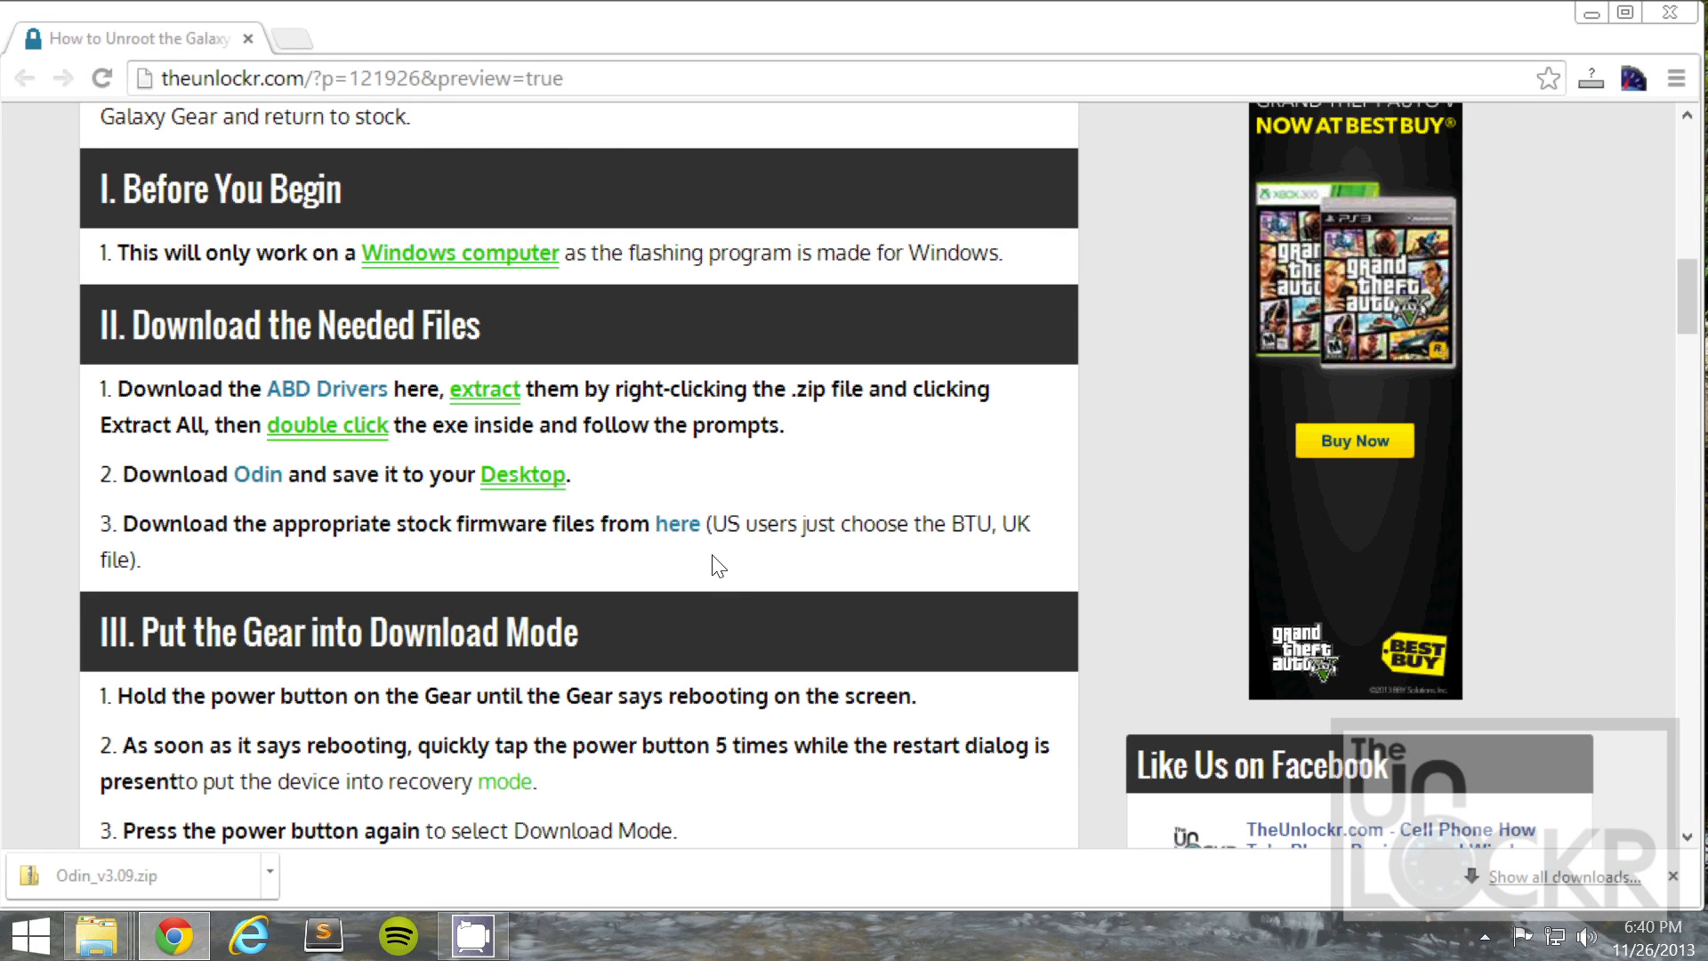
pyautogui.moveTo(676, 523)
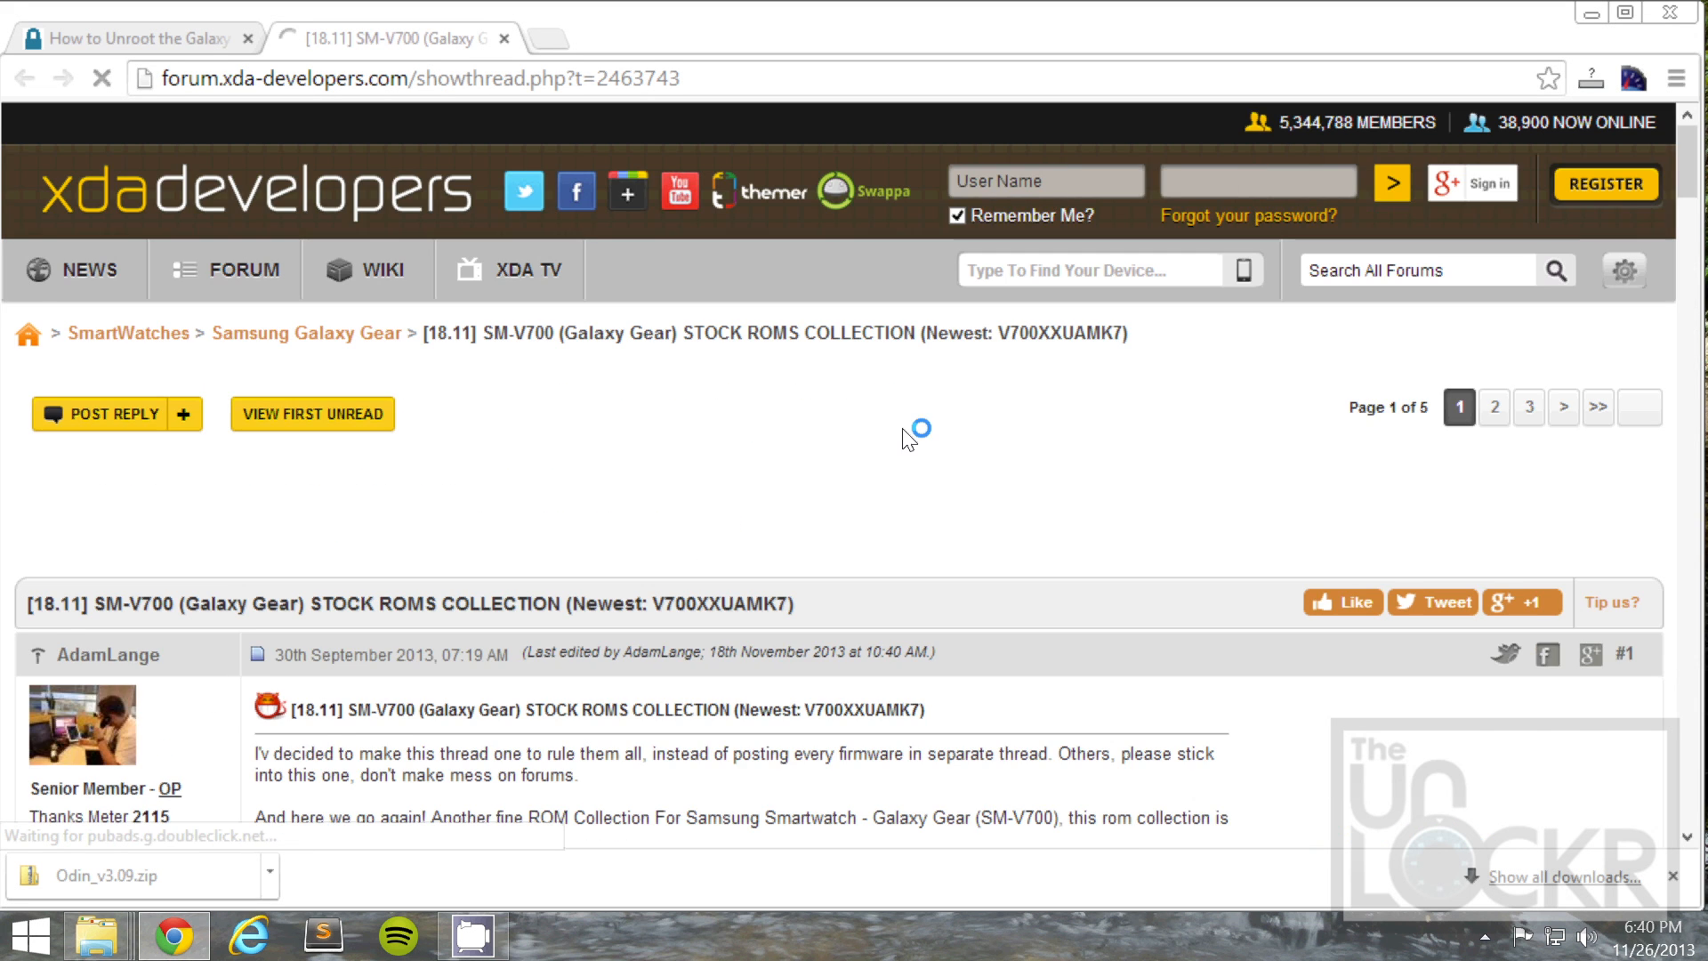
# - Navigate the XDA stock ROMs thread to the BTU (United Kingdom) firmware download link
pyautogui.scroll(-3)
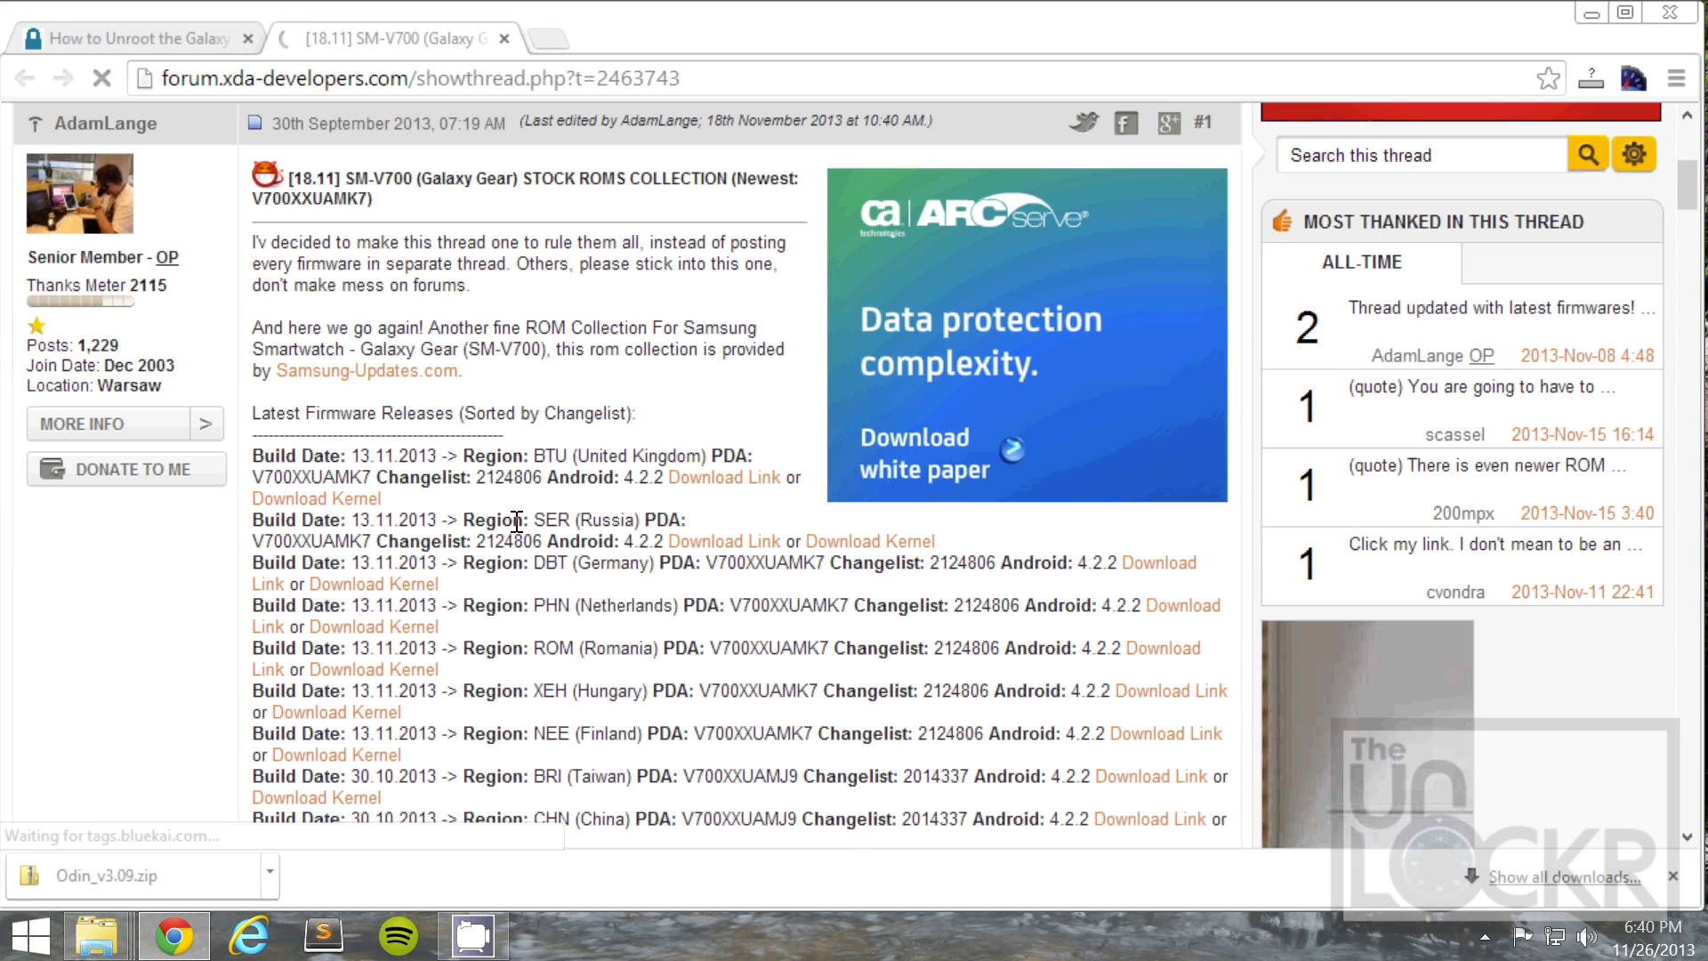
pyautogui.doubleClick(620, 455)
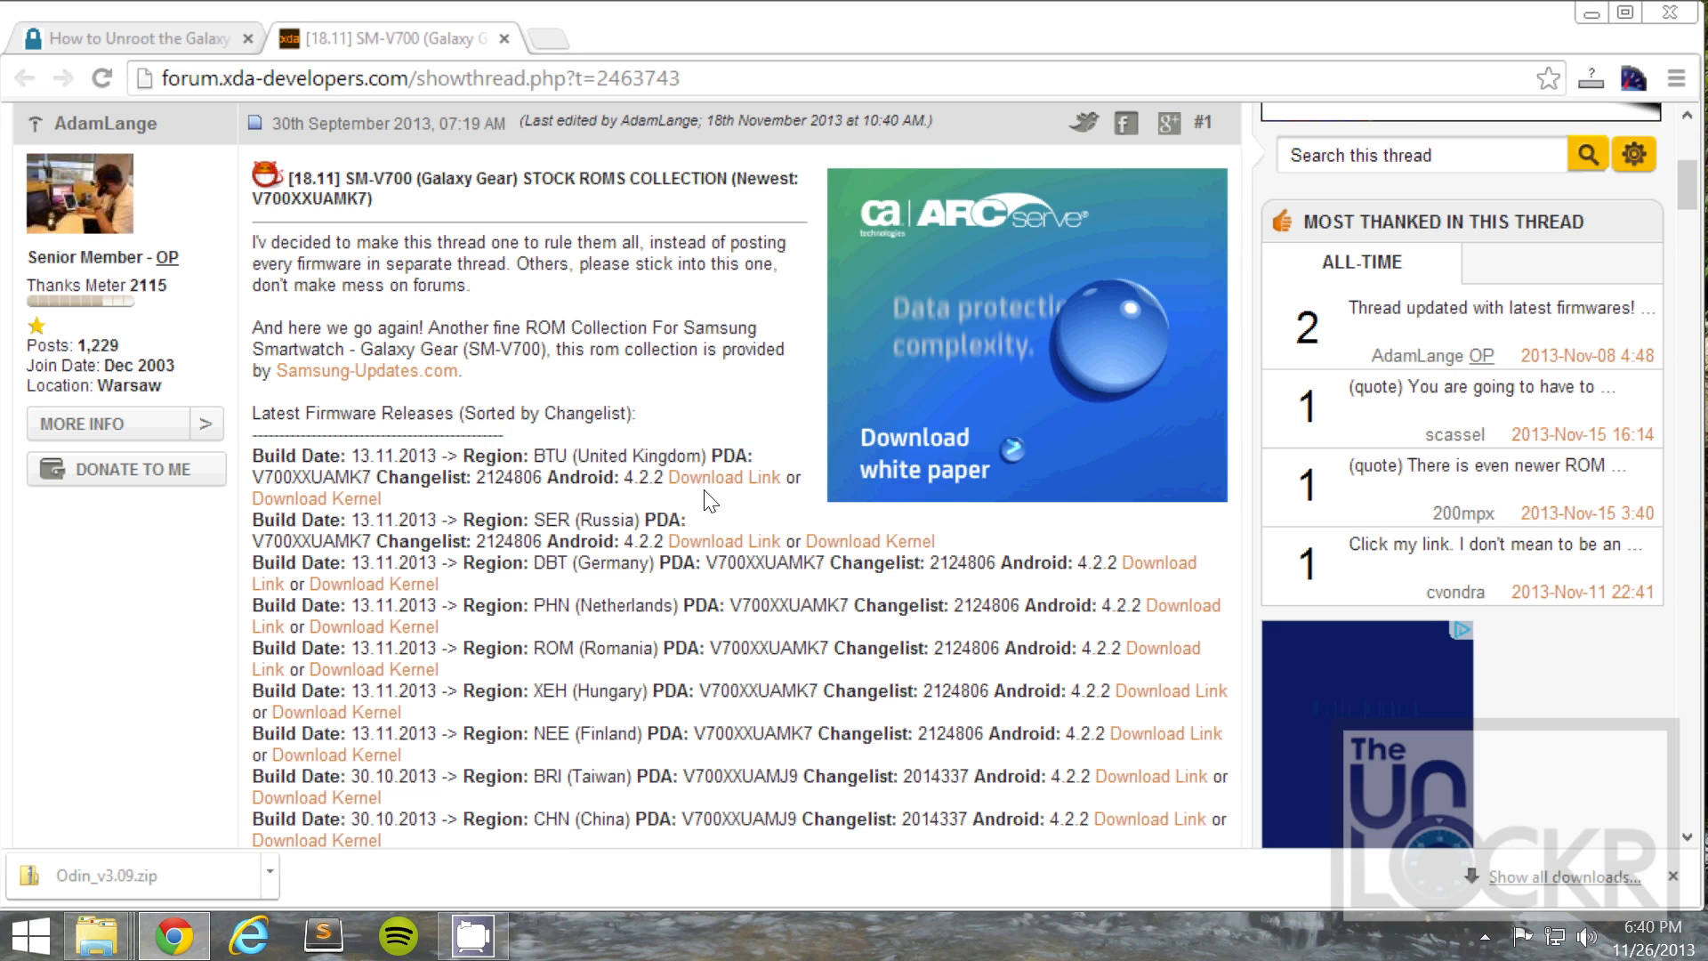
pyautogui.moveTo(322, 499)
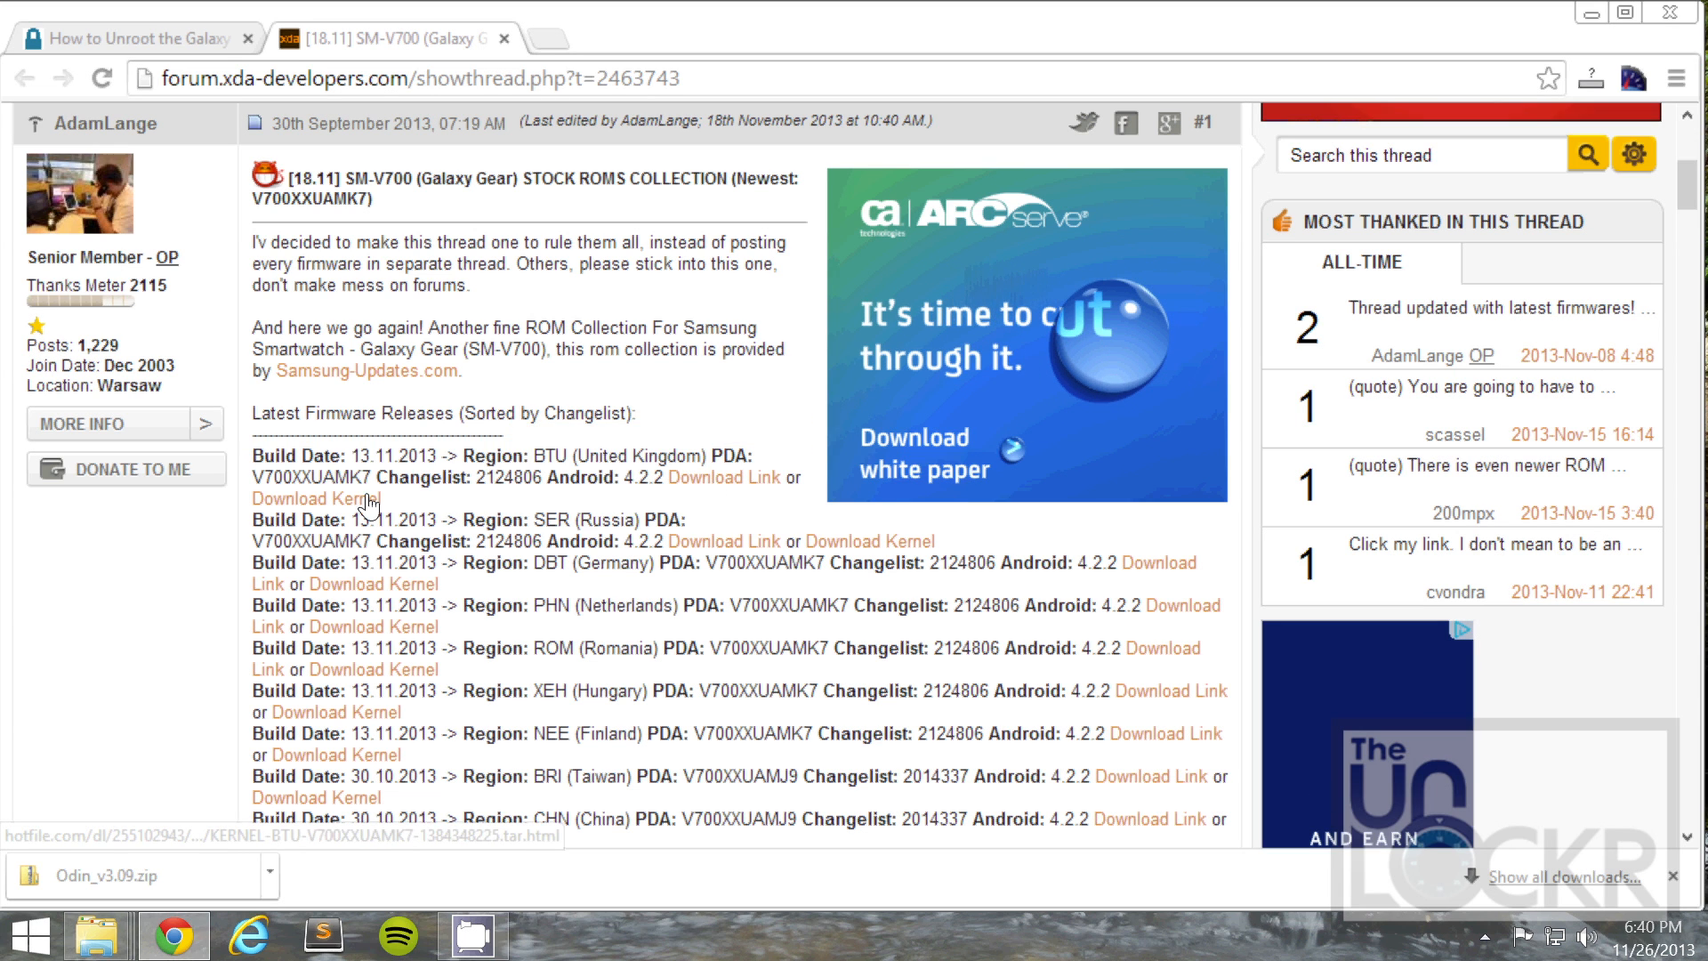
pyautogui.moveTo(684, 516)
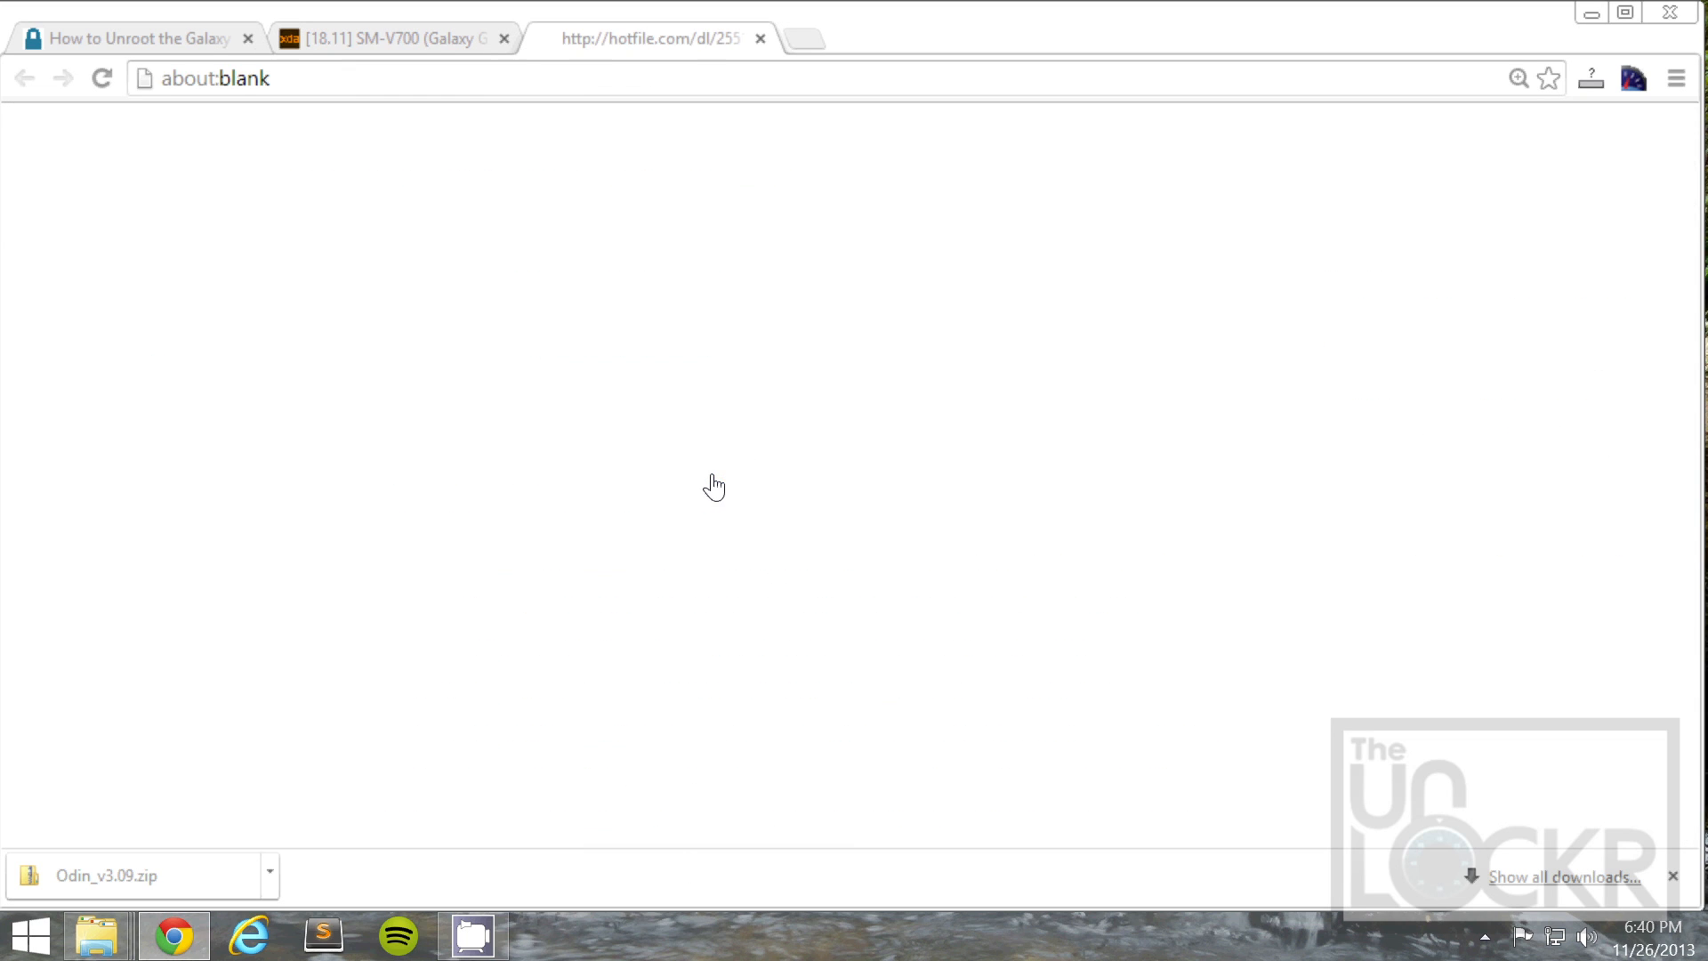
pyautogui.click(644, 37)
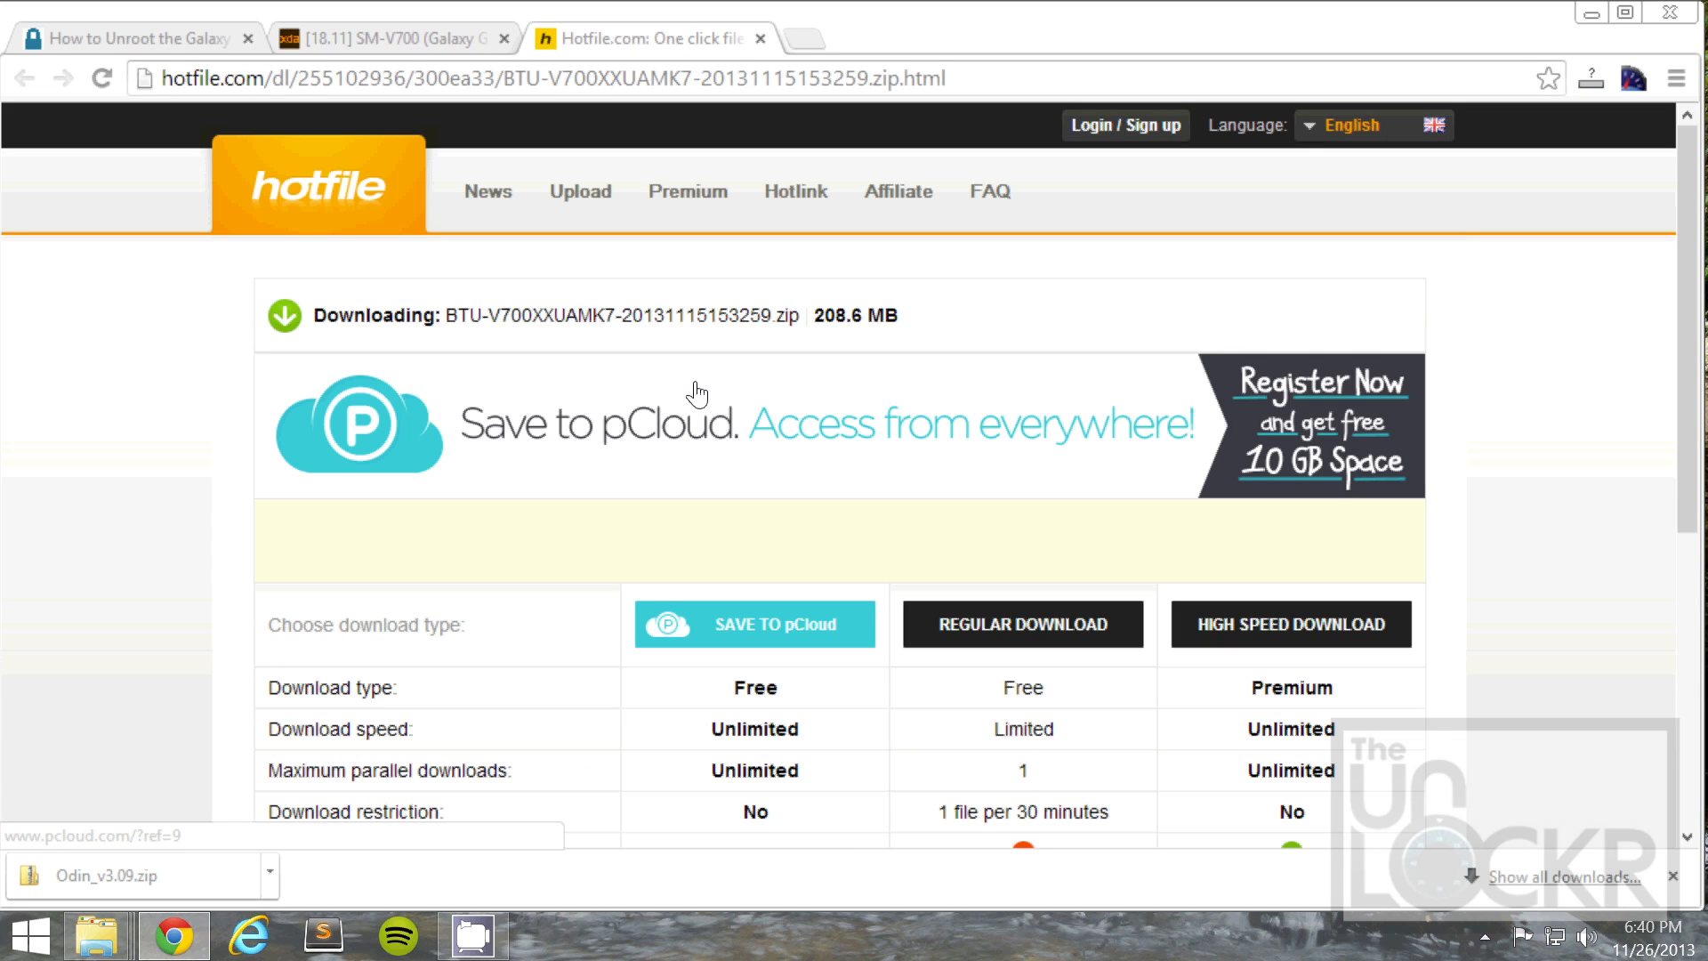
pyautogui.scroll(-3)
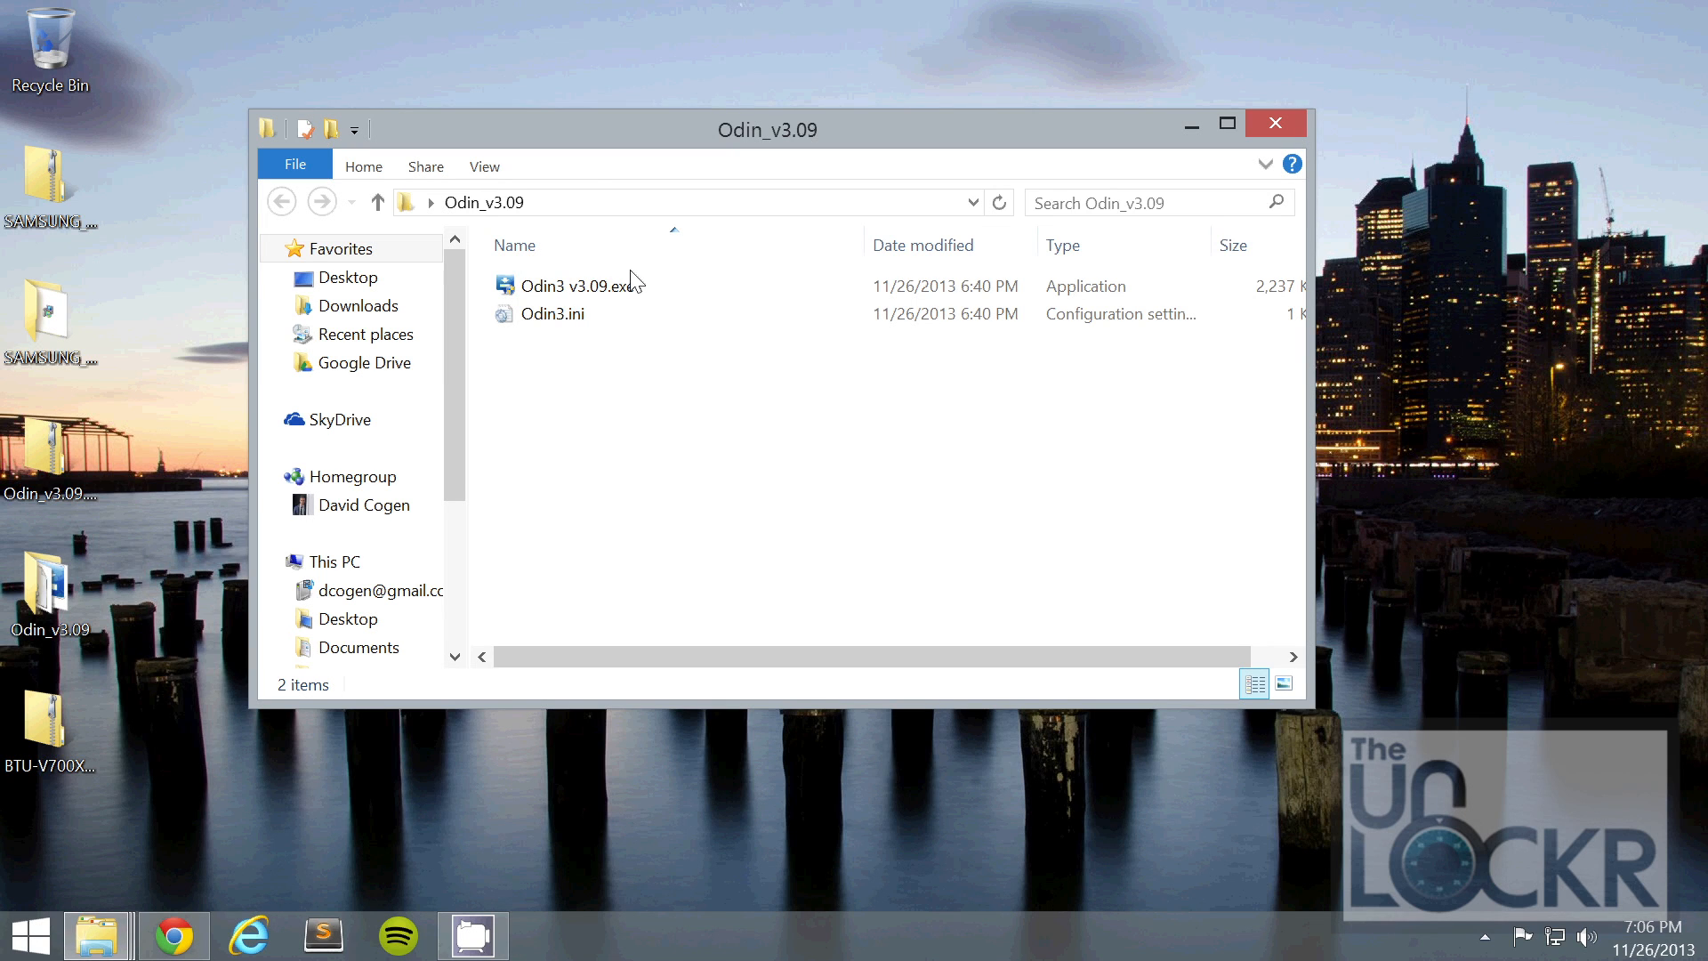
# - Launch Odin3 v3.09.exe and extract the BTU-V700XXUAMK7 firmware zip to a Desktop folder, closing it afterwards
pyautogui.doubleClick(566, 285)
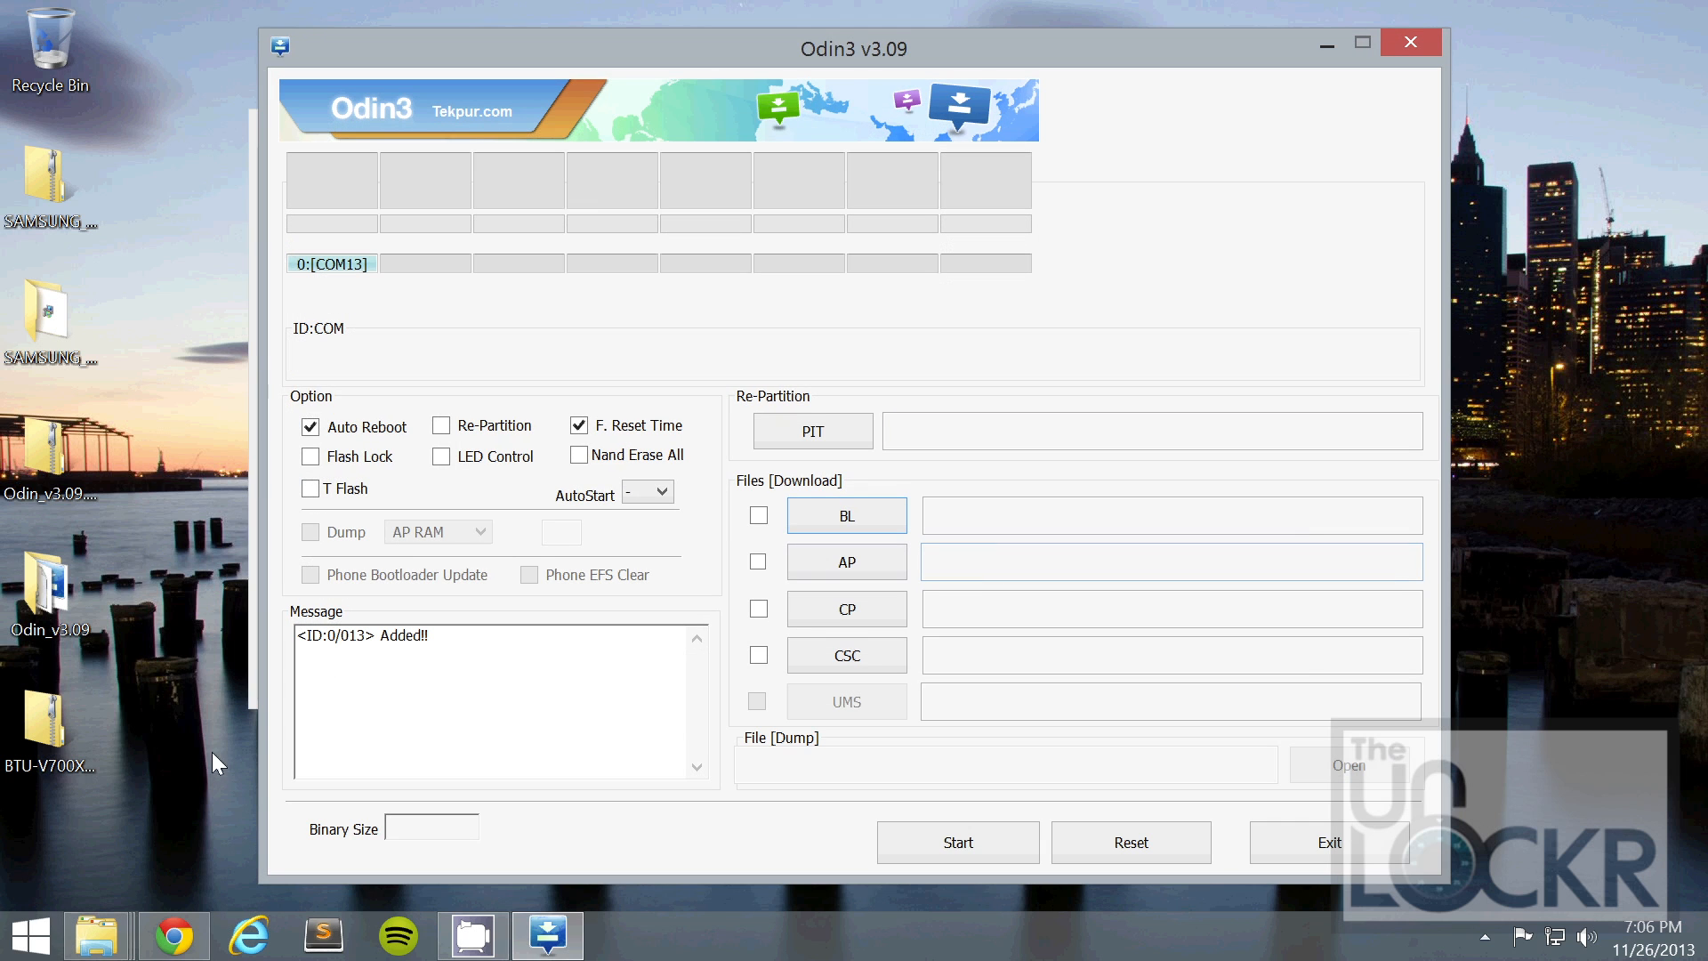
pyautogui.rightClick(42, 724)
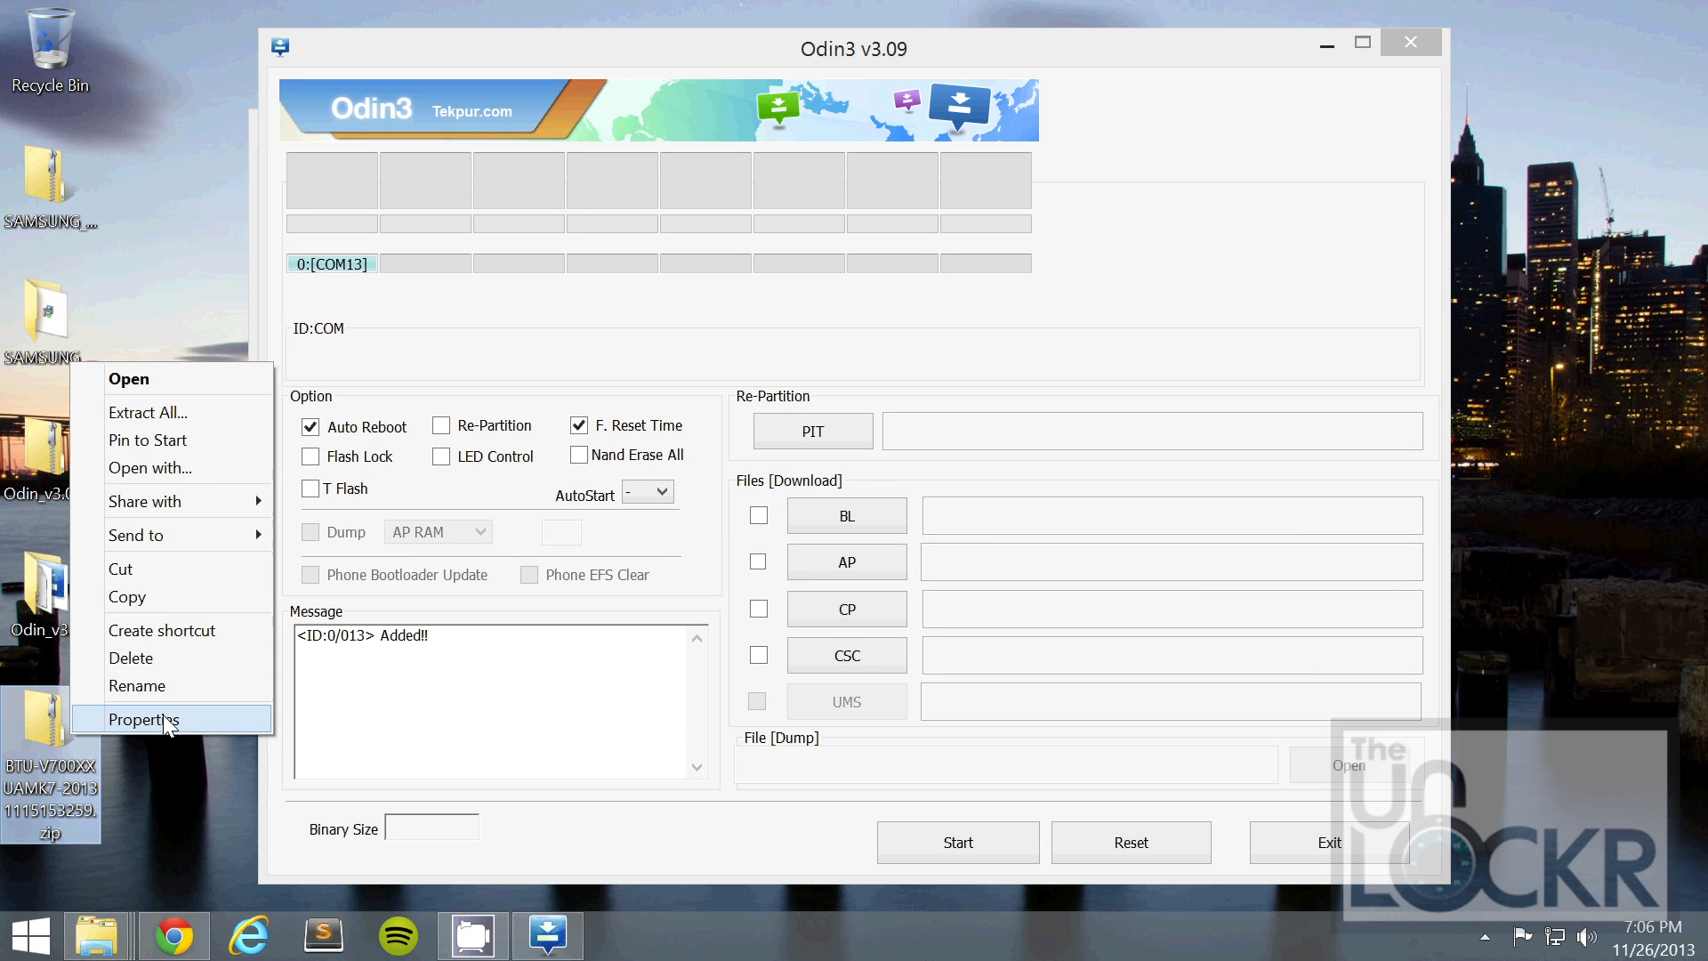
pyautogui.moveTo(196, 426)
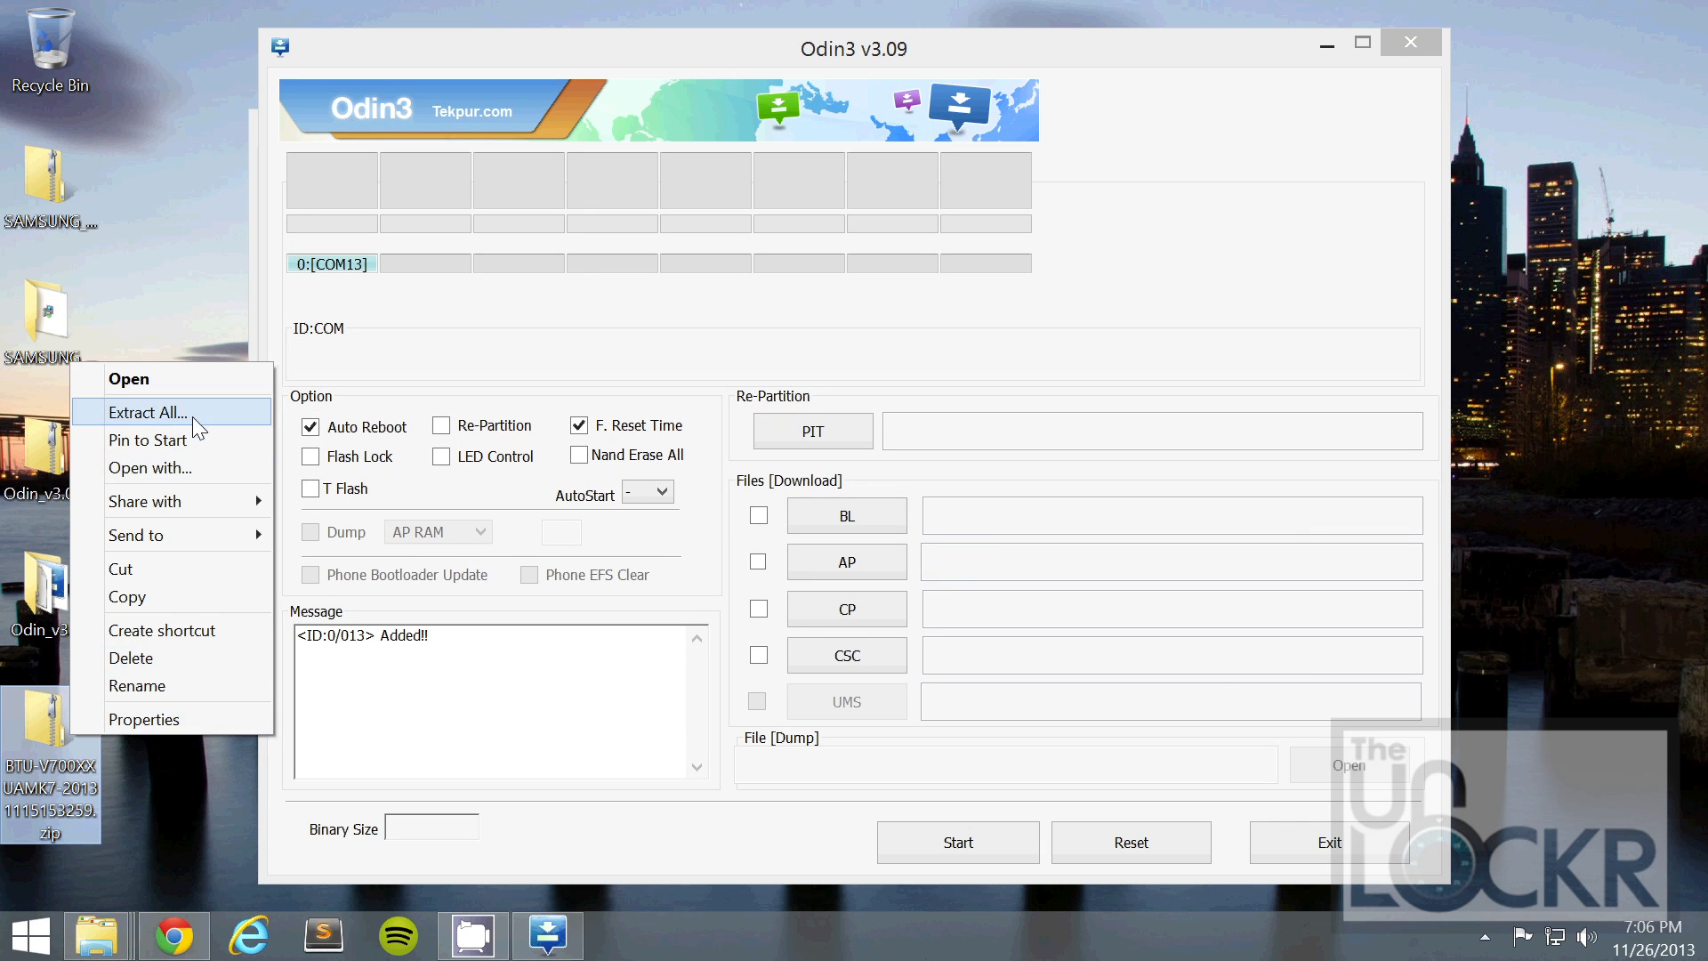
pyautogui.click(148, 411)
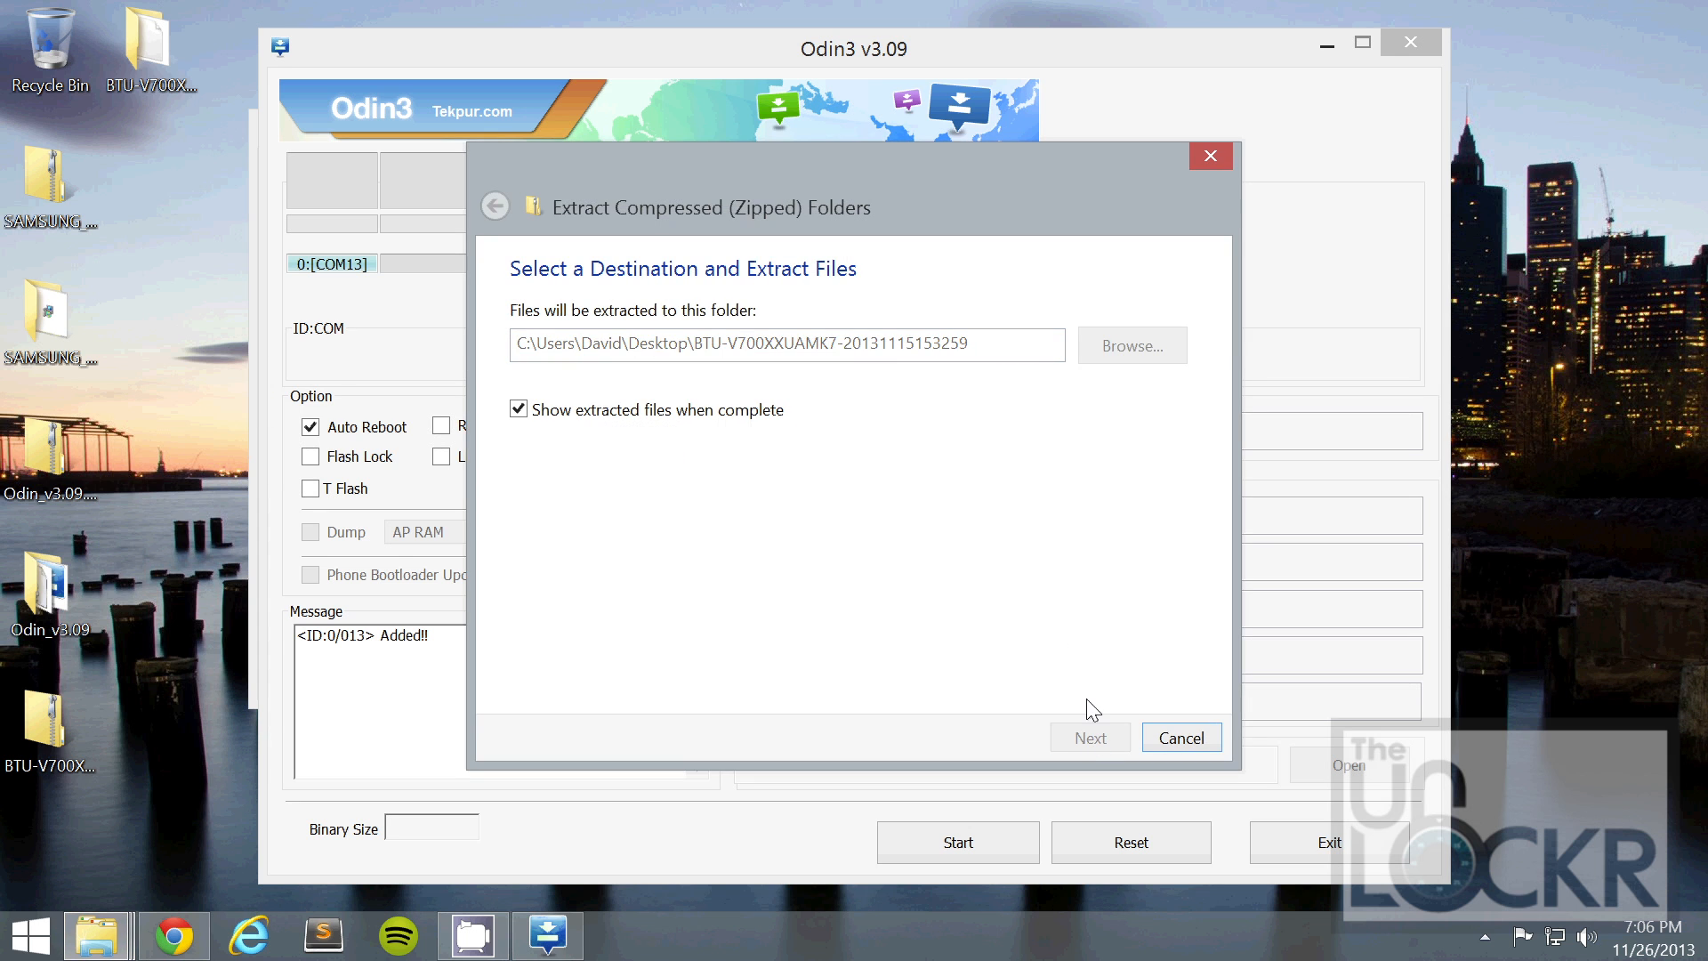
pyautogui.click(1089, 737)
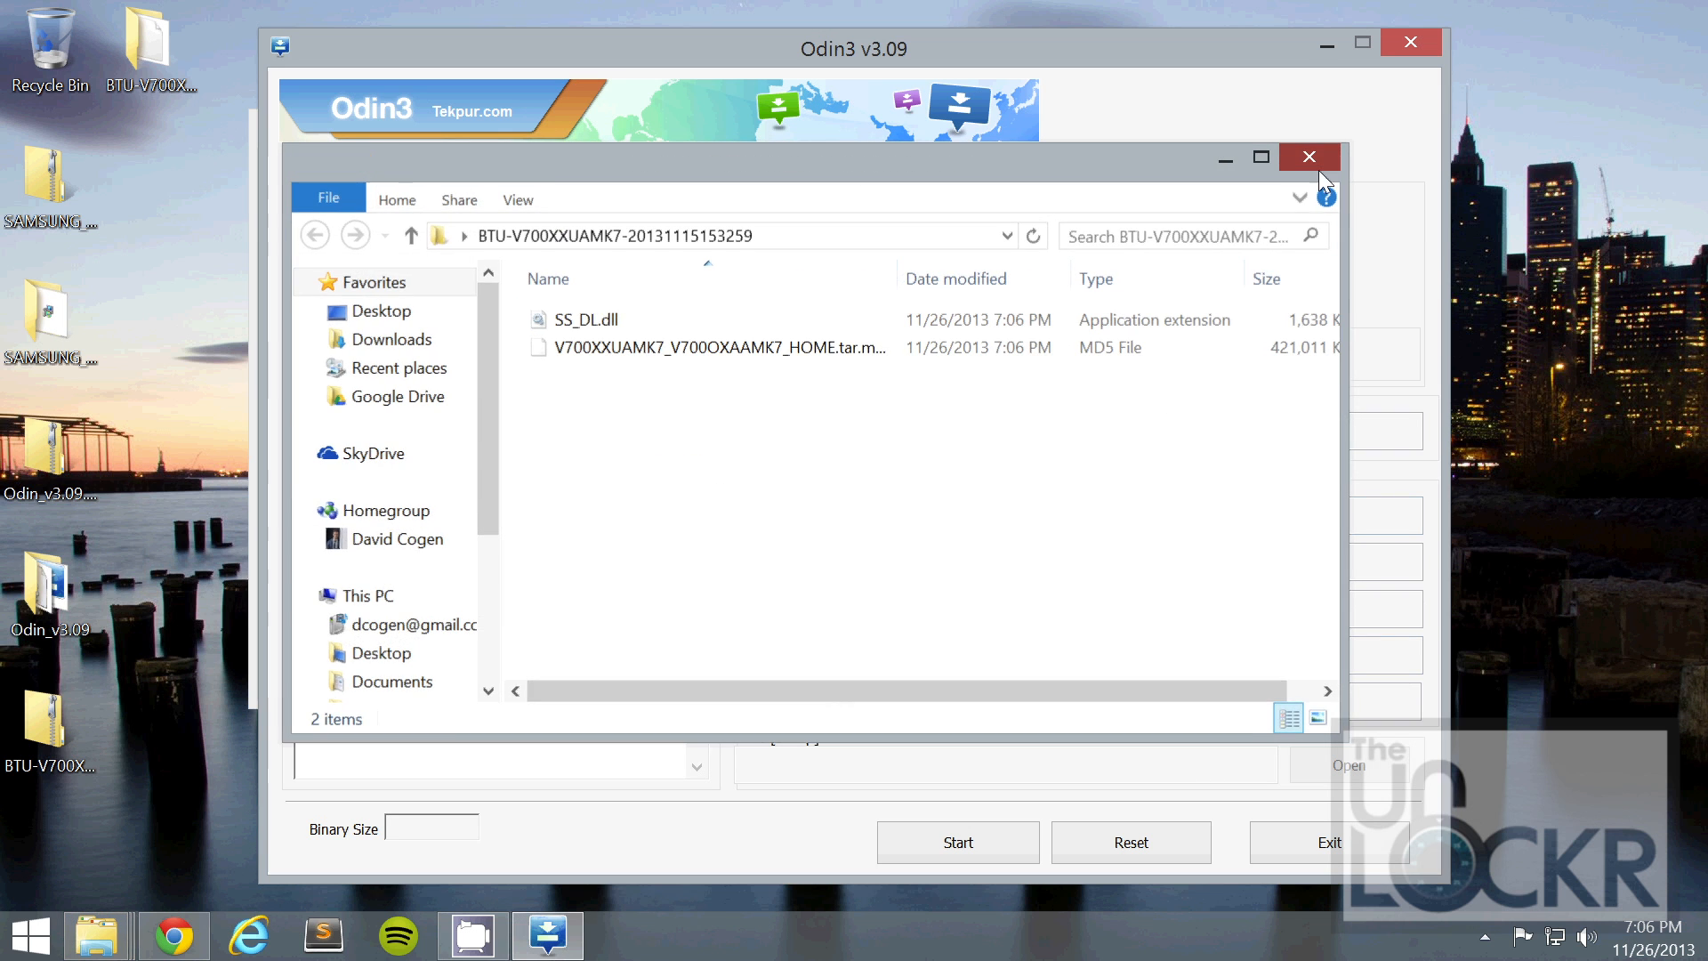
pyautogui.click(1307, 157)
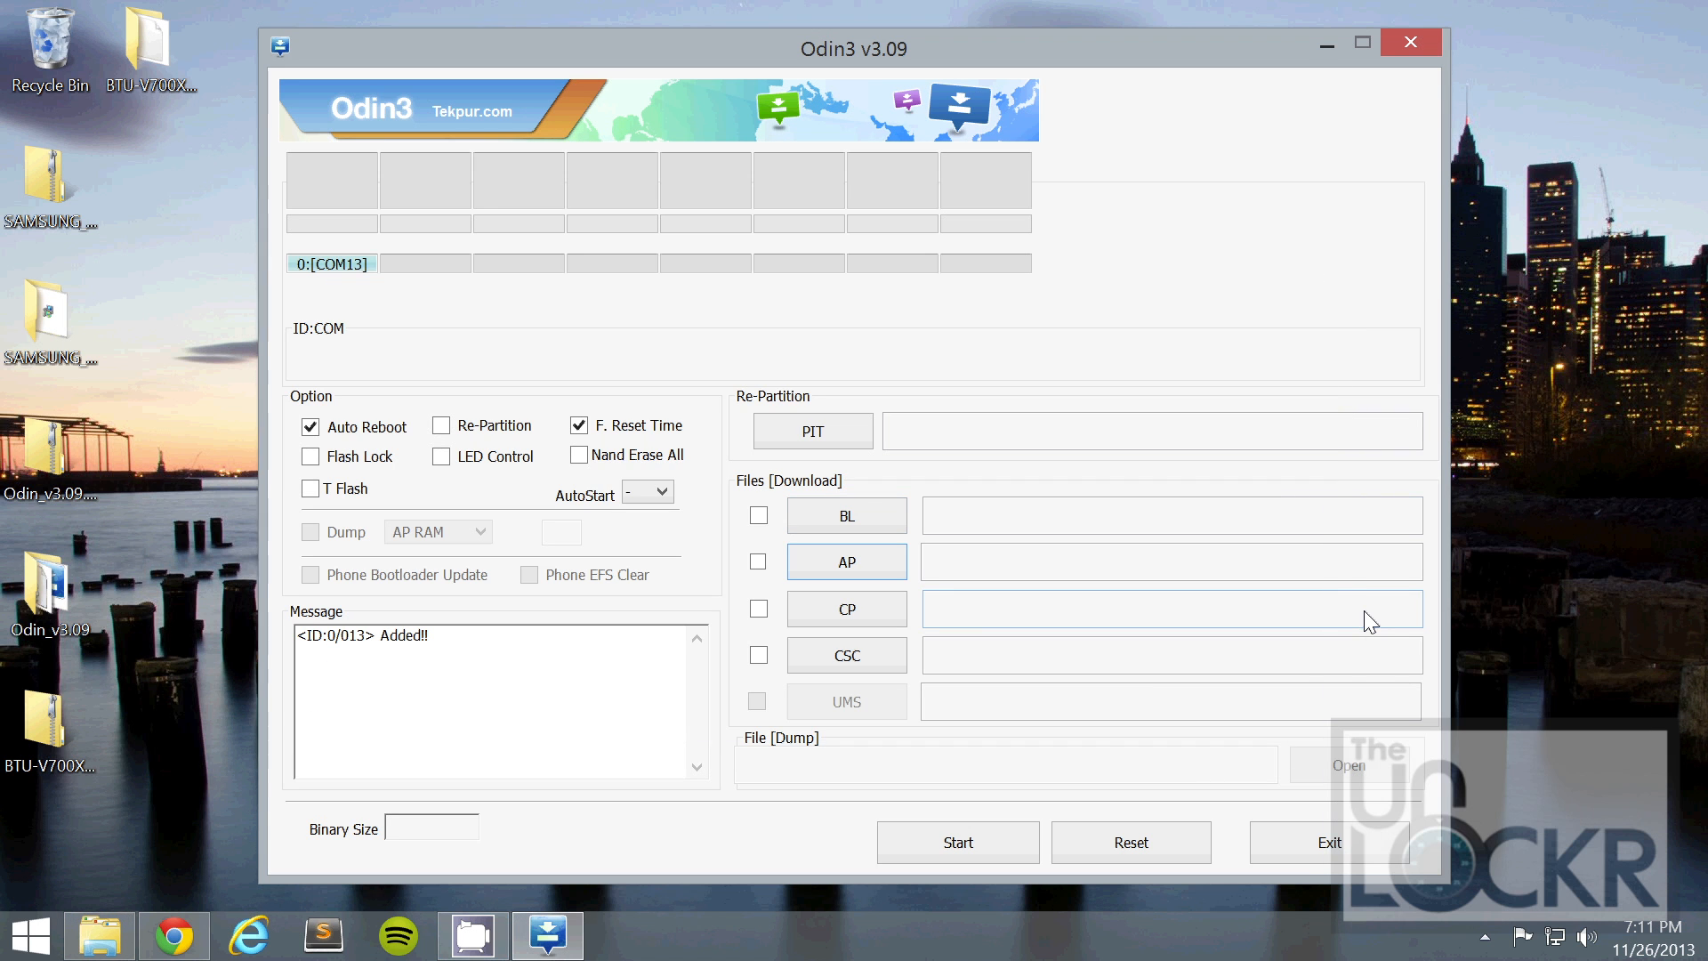
pyautogui.moveTo(847, 560)
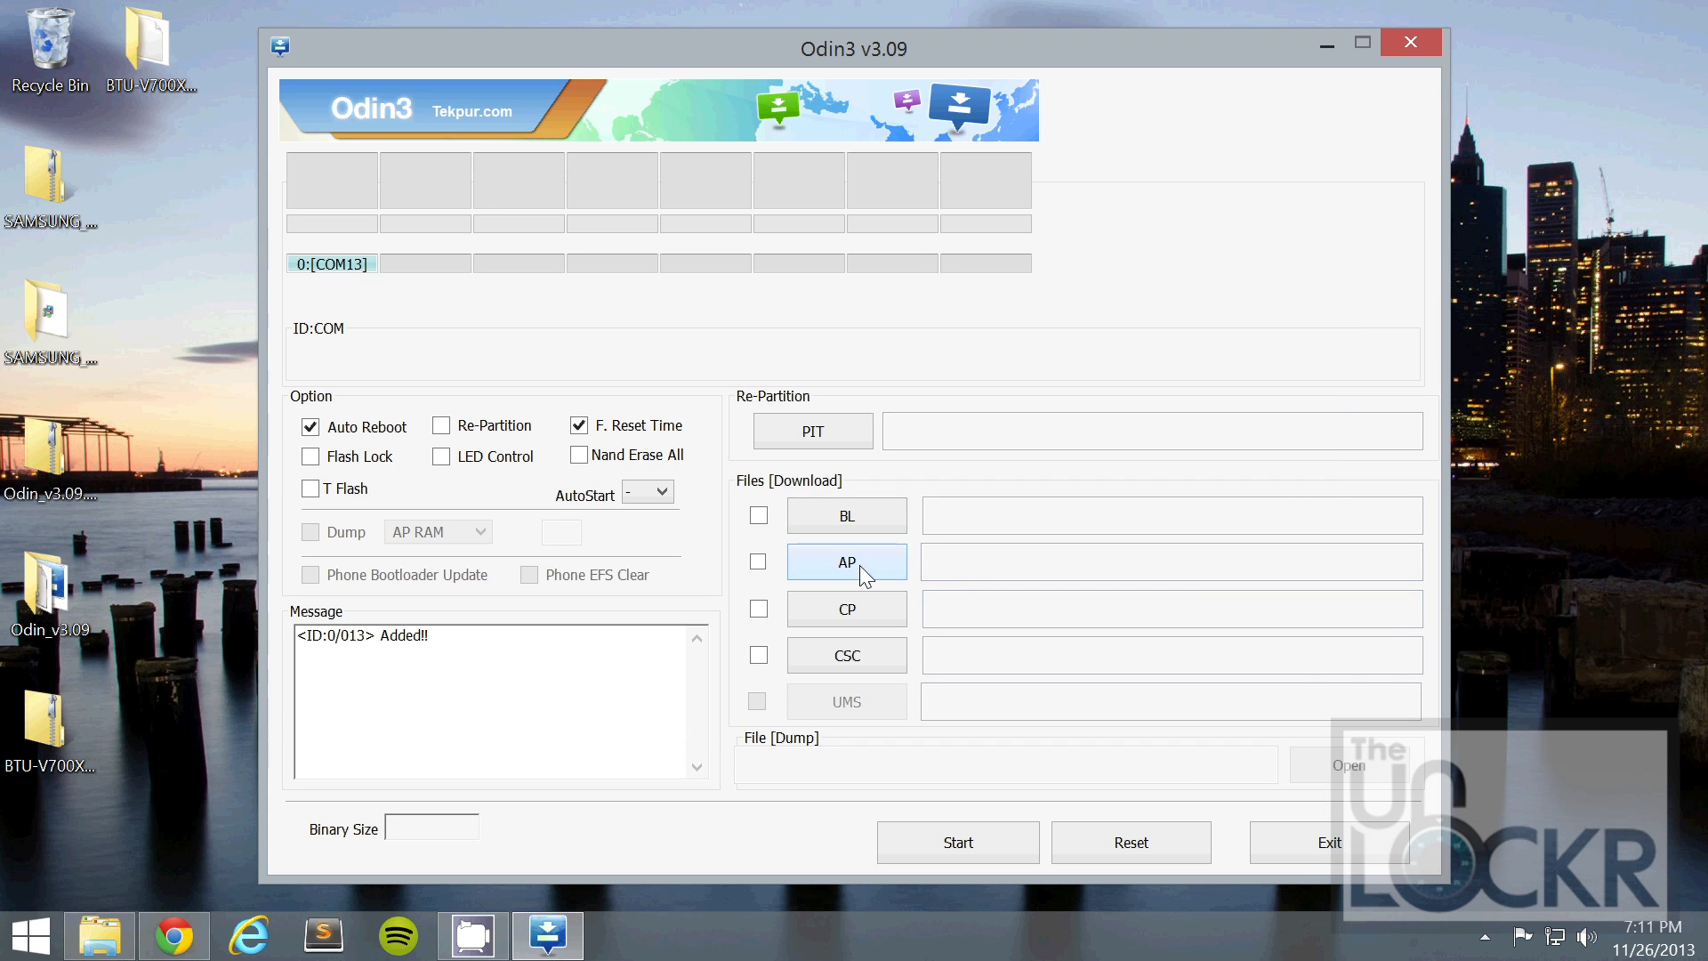
# - Load V700XXUAMK7_V700OXAAMK7_HOME.tar.md5 into the AP slot and start flashing the Gear
pyautogui.click(847, 563)
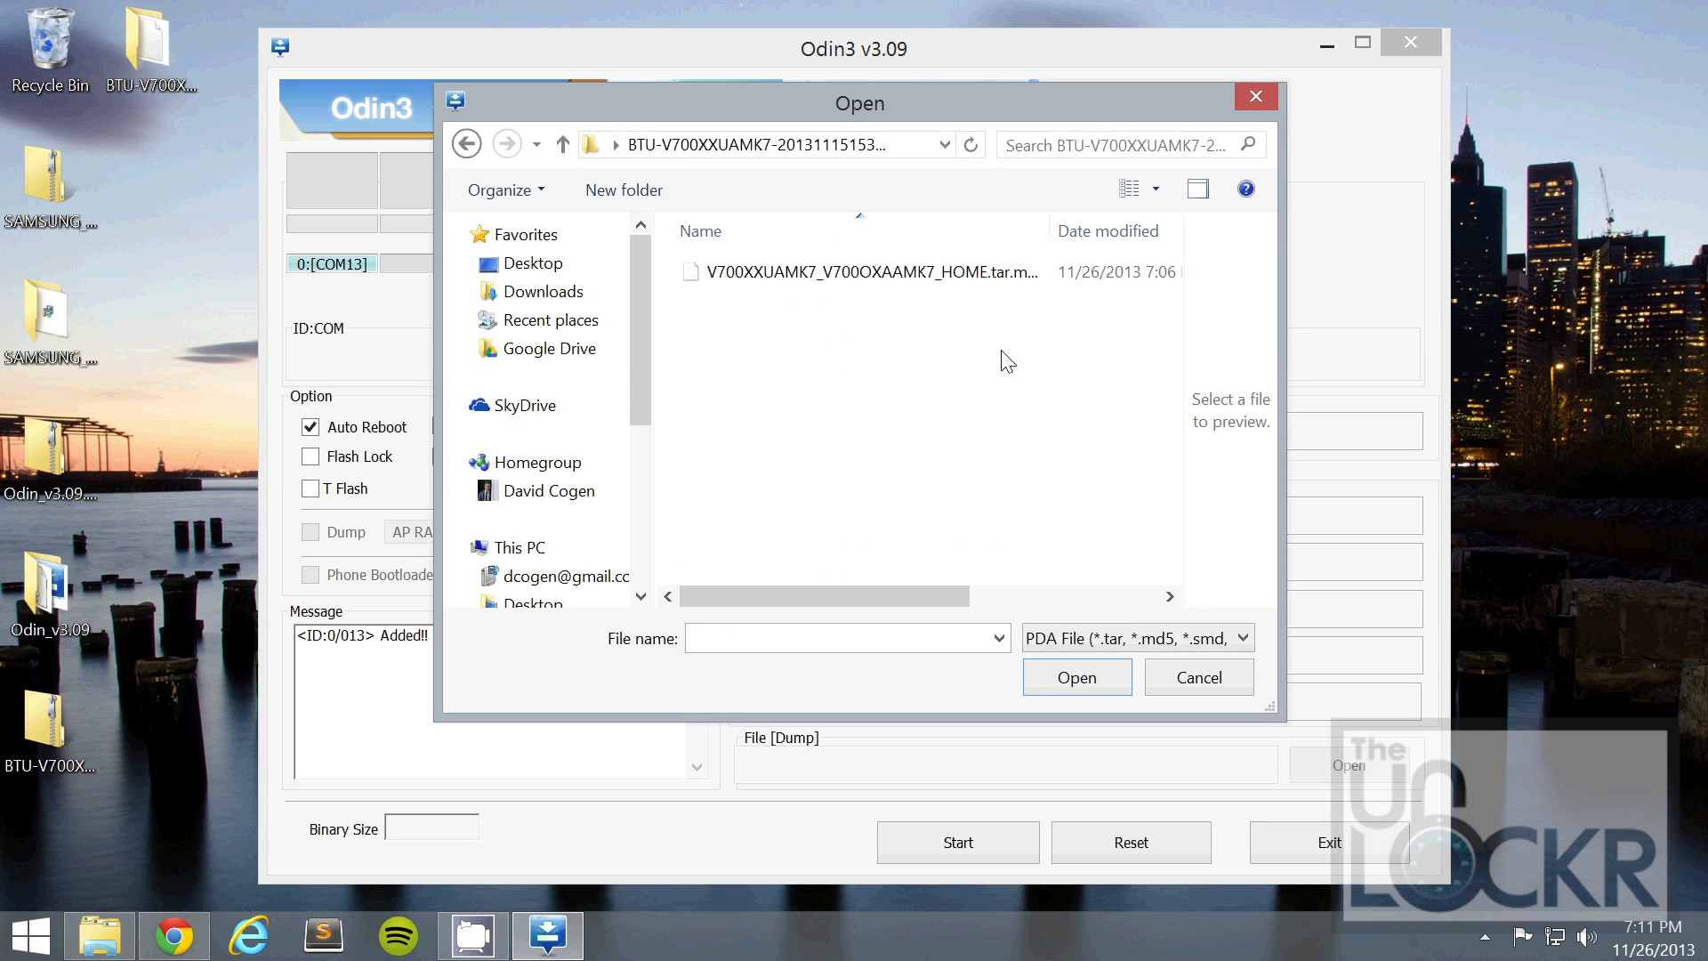
pyautogui.click(861, 271)
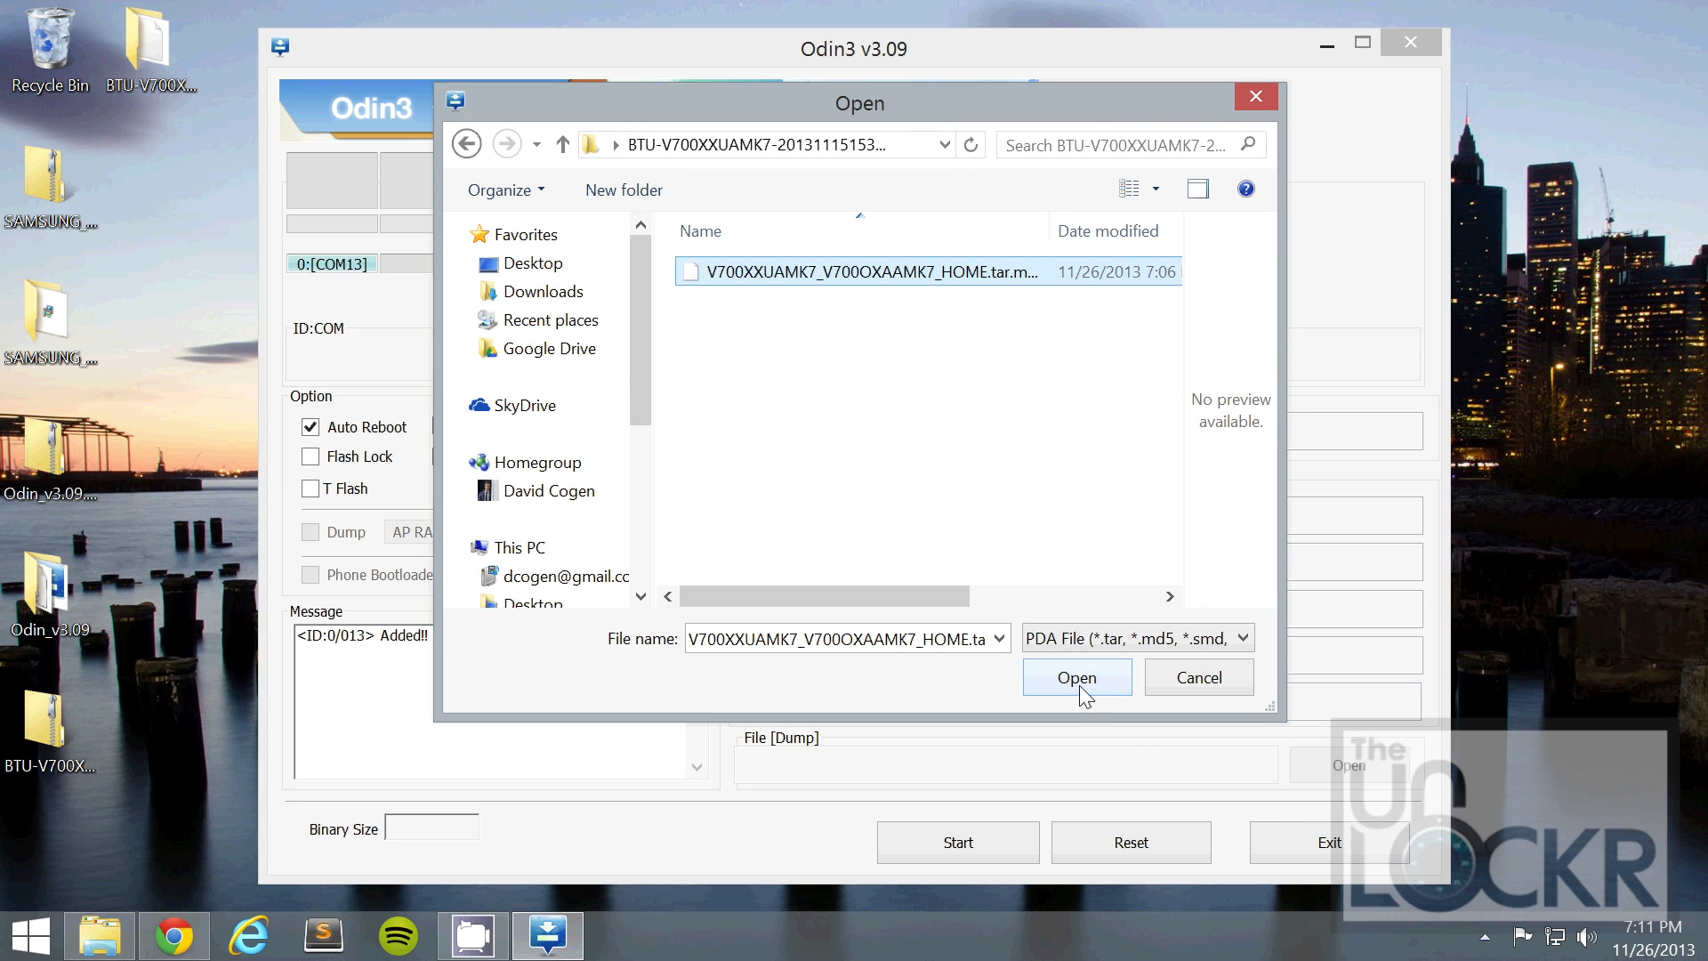
pyautogui.click(1076, 676)
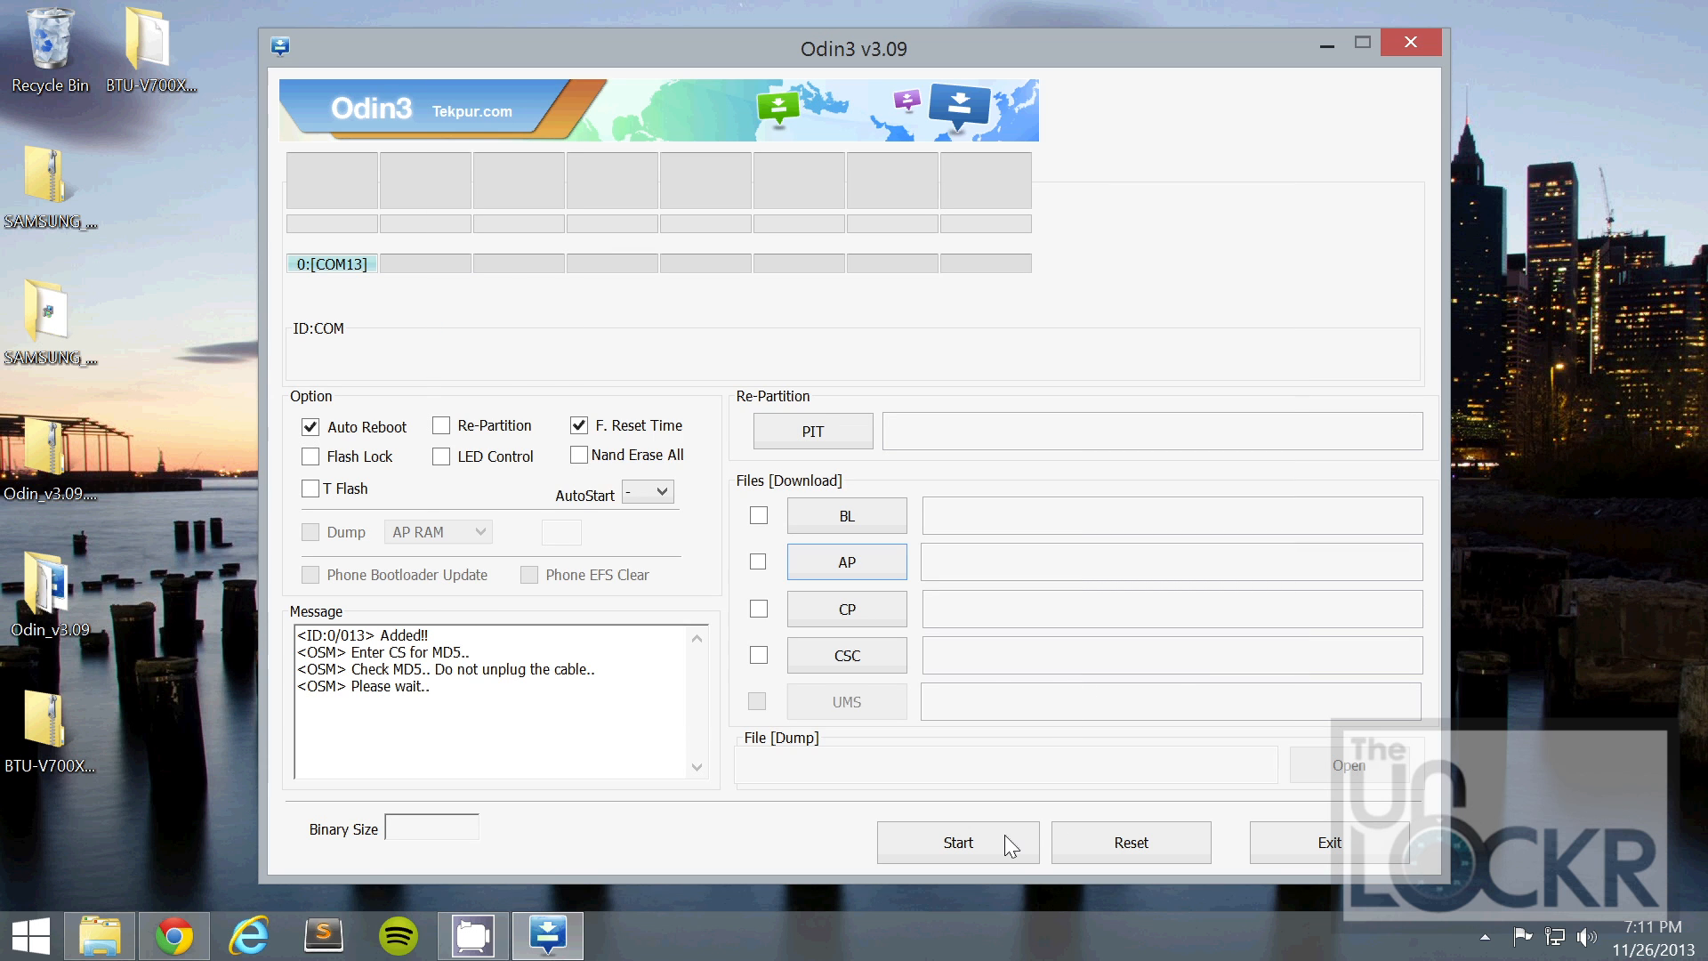
pyautogui.moveTo(1002, 851)
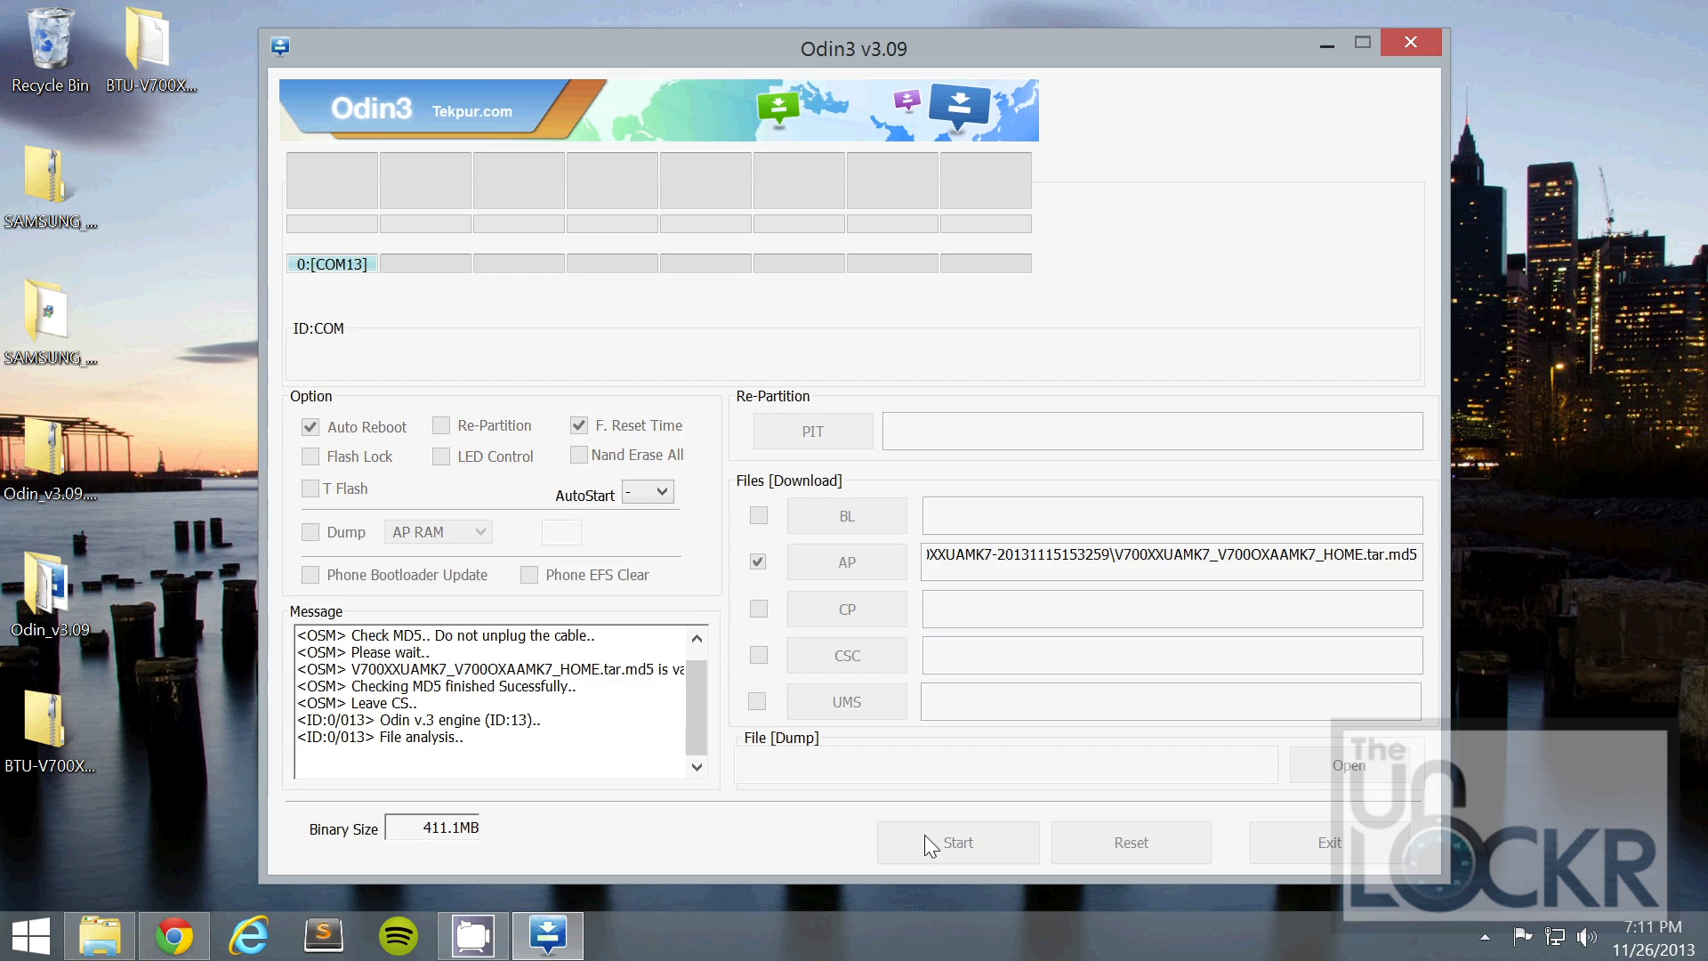
pyautogui.click(957, 842)
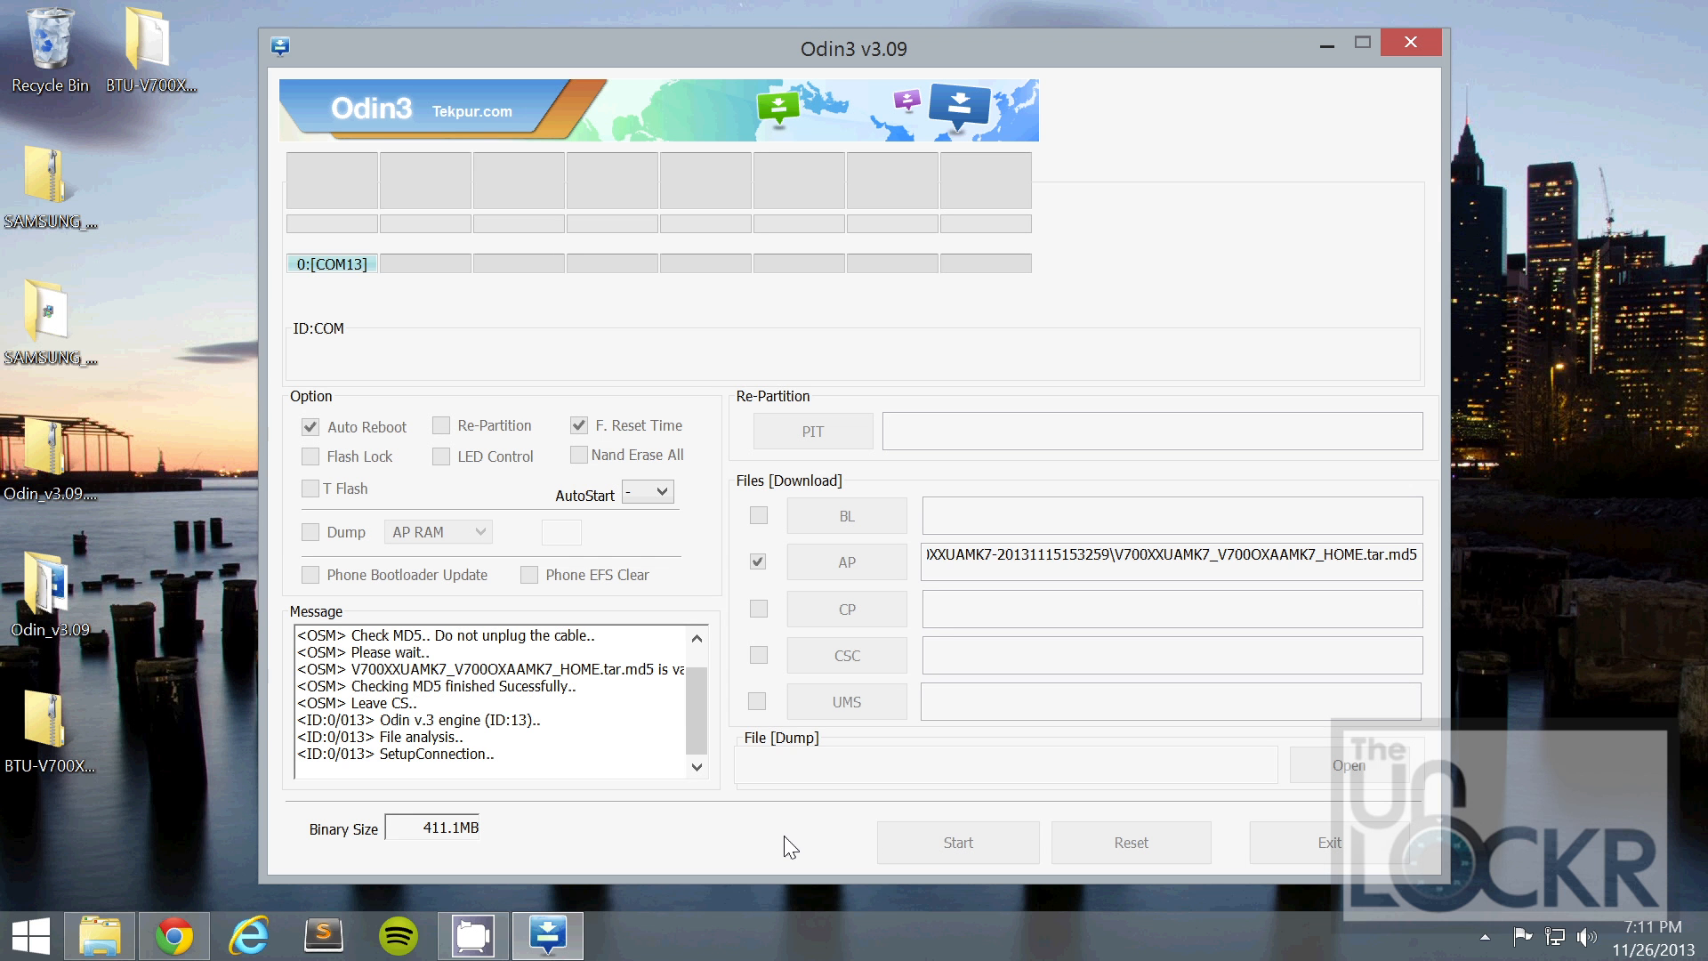